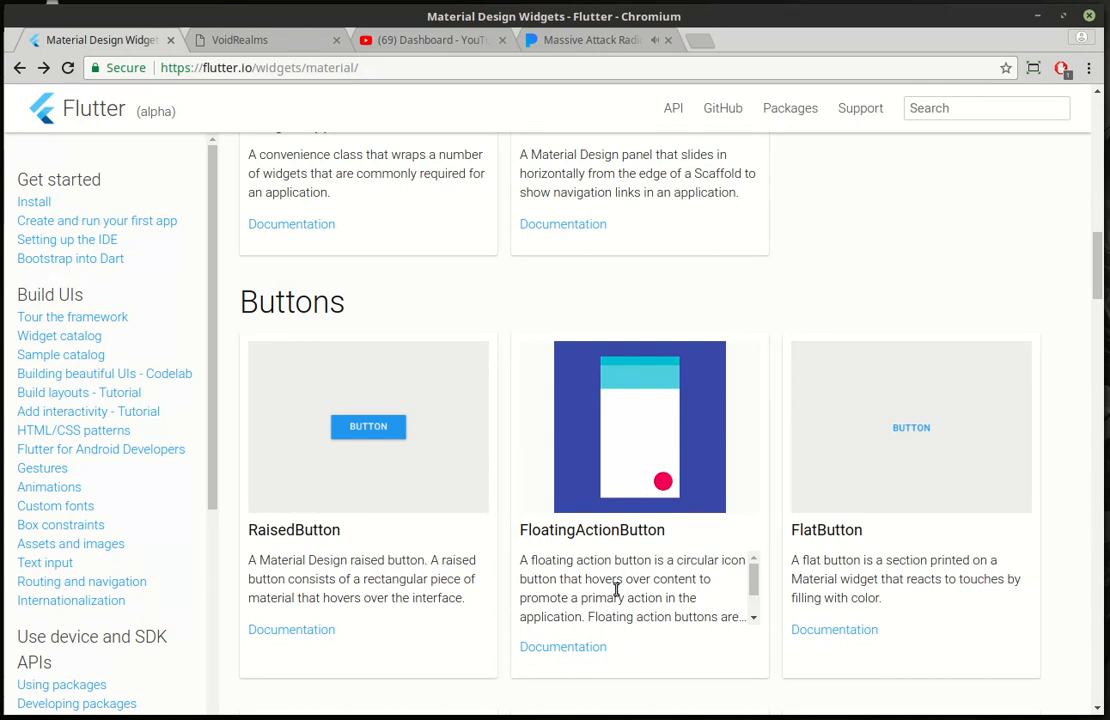
# Expand the 'fl' live template into a stateful MyApp with scaffold and placeholder column.
pyautogui.doubleClick(578, 530)
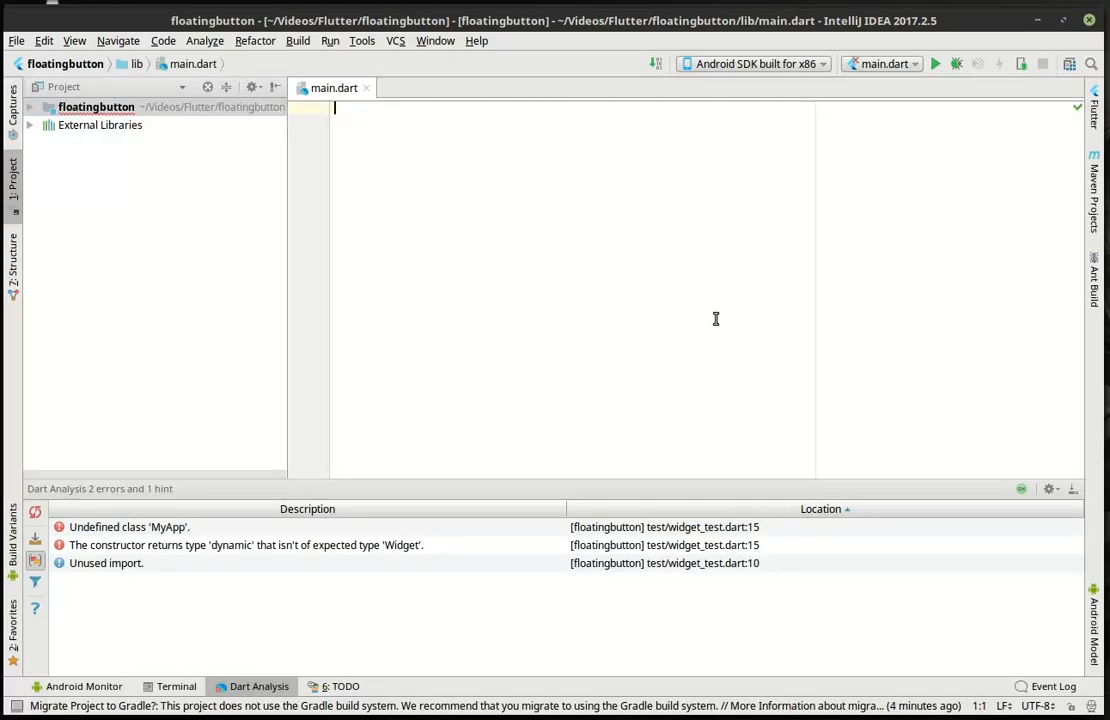
pyautogui.write("flutter/material.dart';")
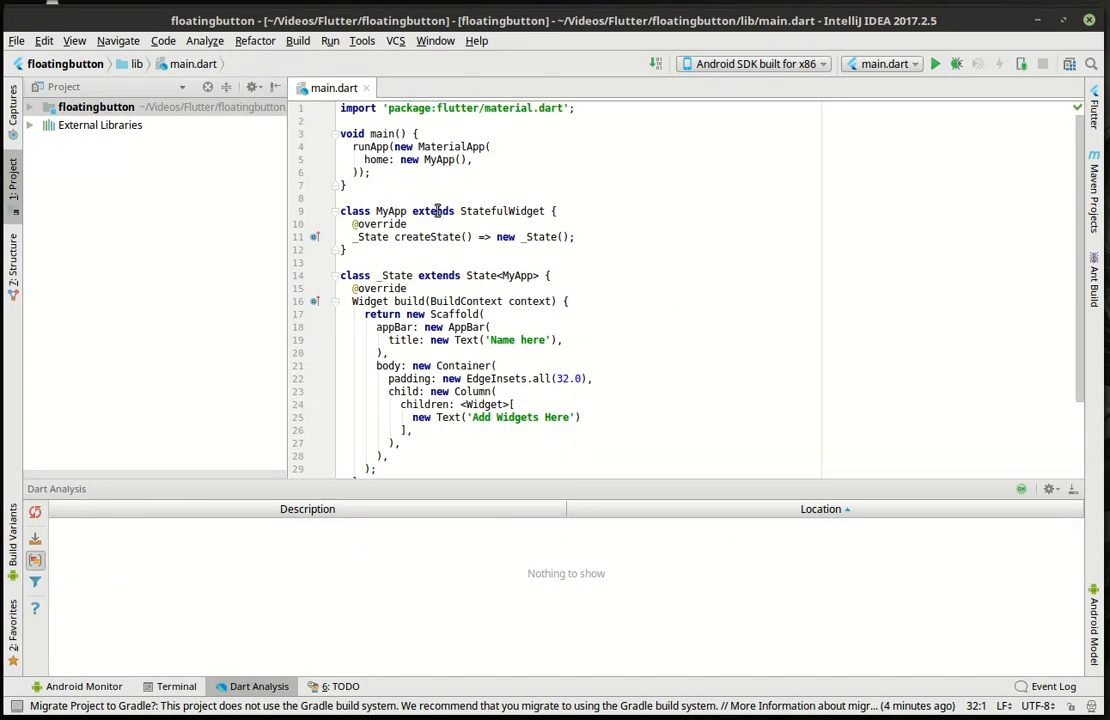
pyautogui.doubleClick(382, 132)
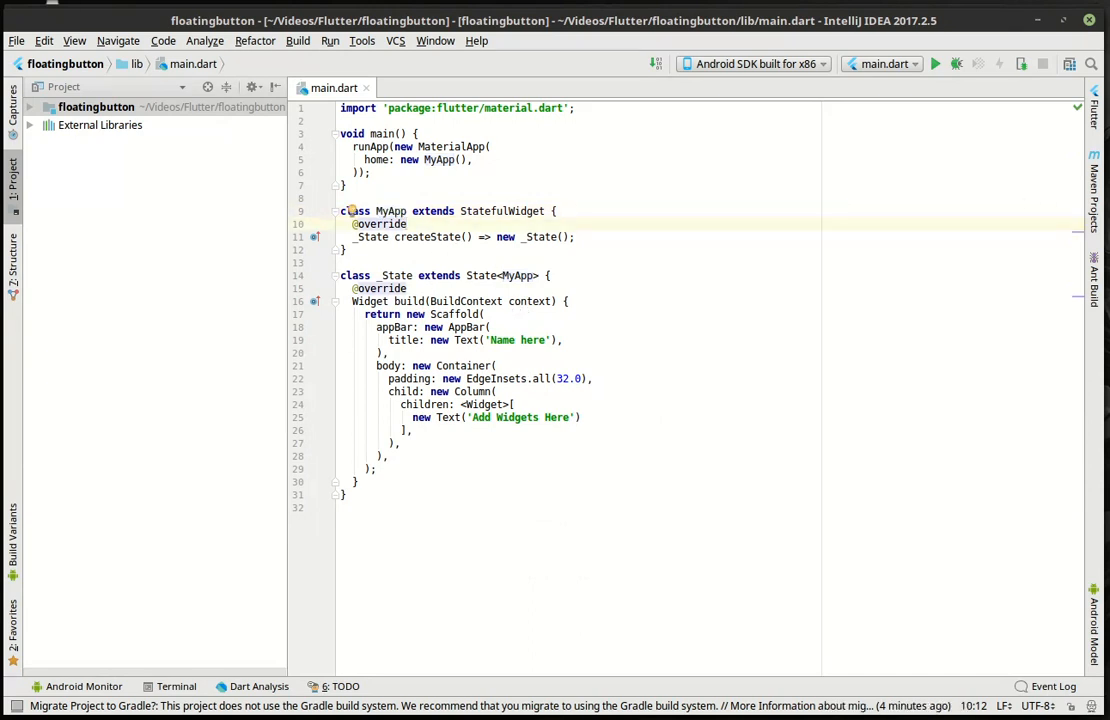
pyautogui.moveTo(744, 308)
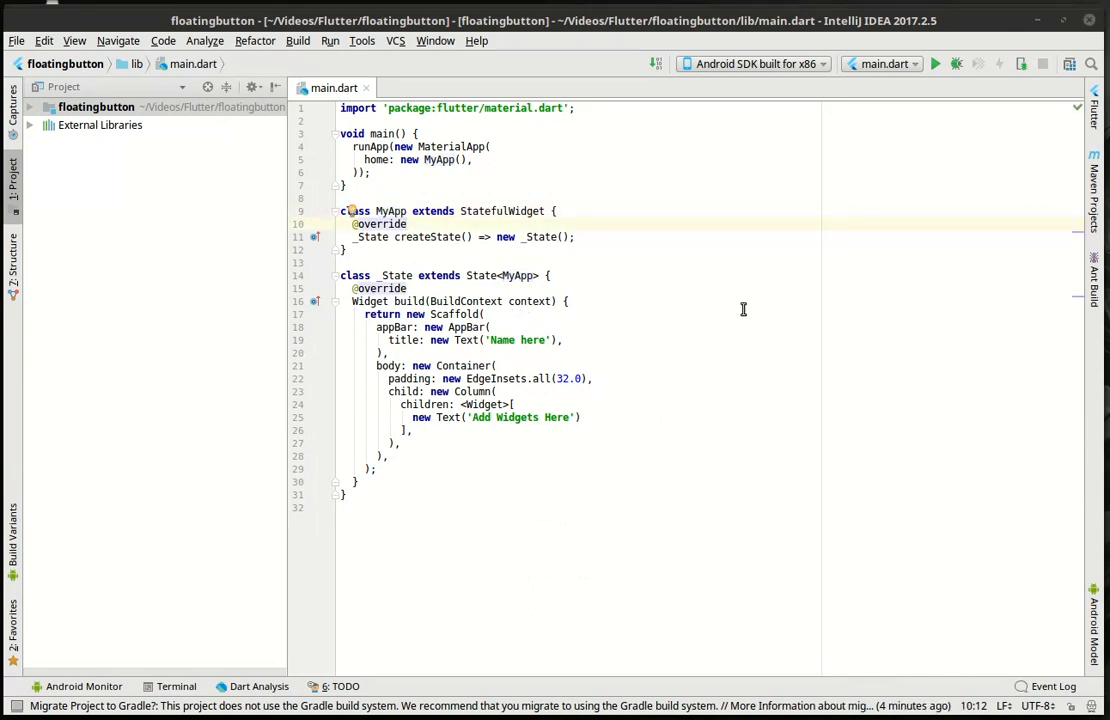
# Declare the field String _lastpress = 'never'; inside the _State class.
pyautogui.click(546, 276)
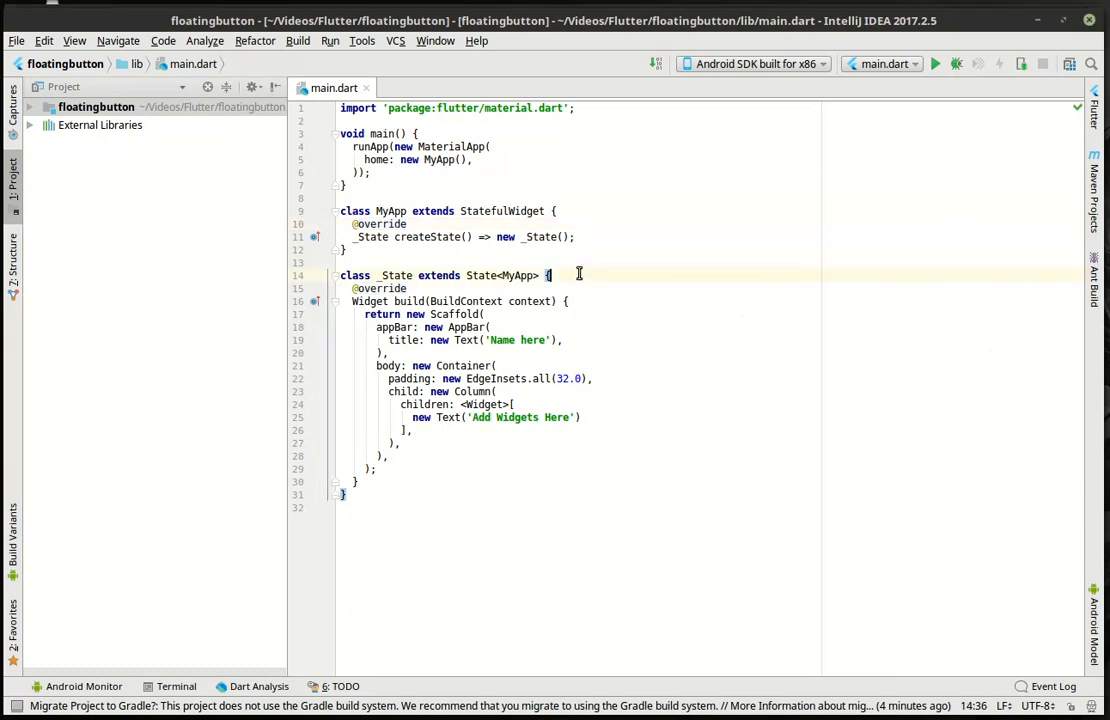
pyautogui.press('Return')
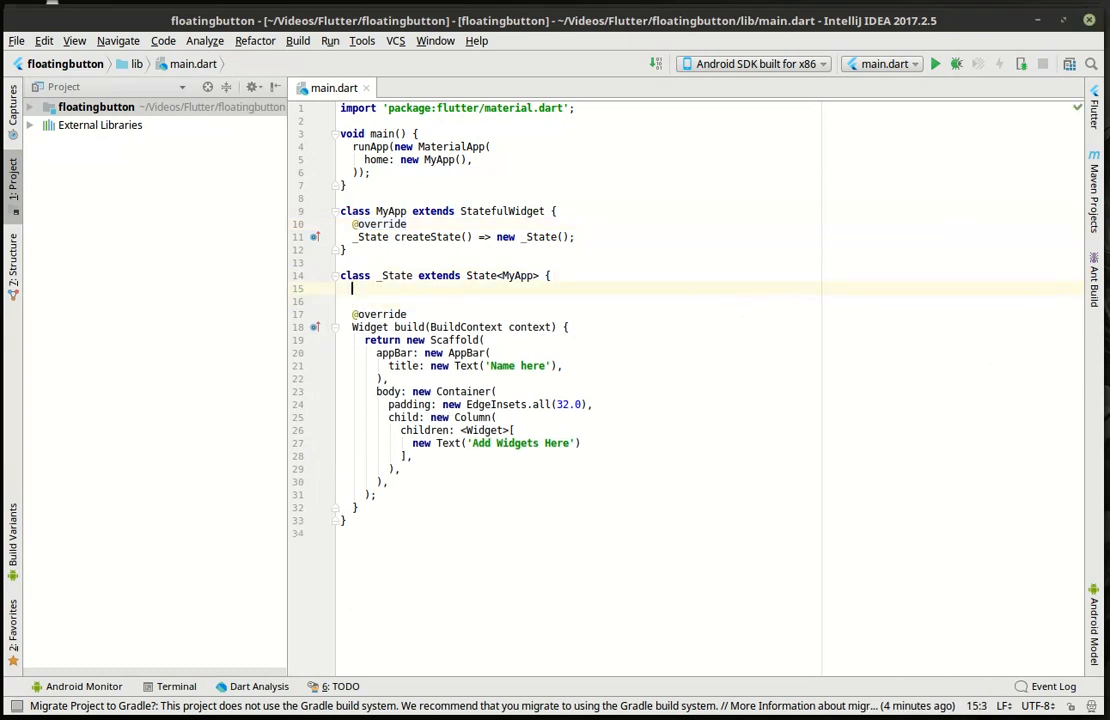
pyautogui.write('Start')
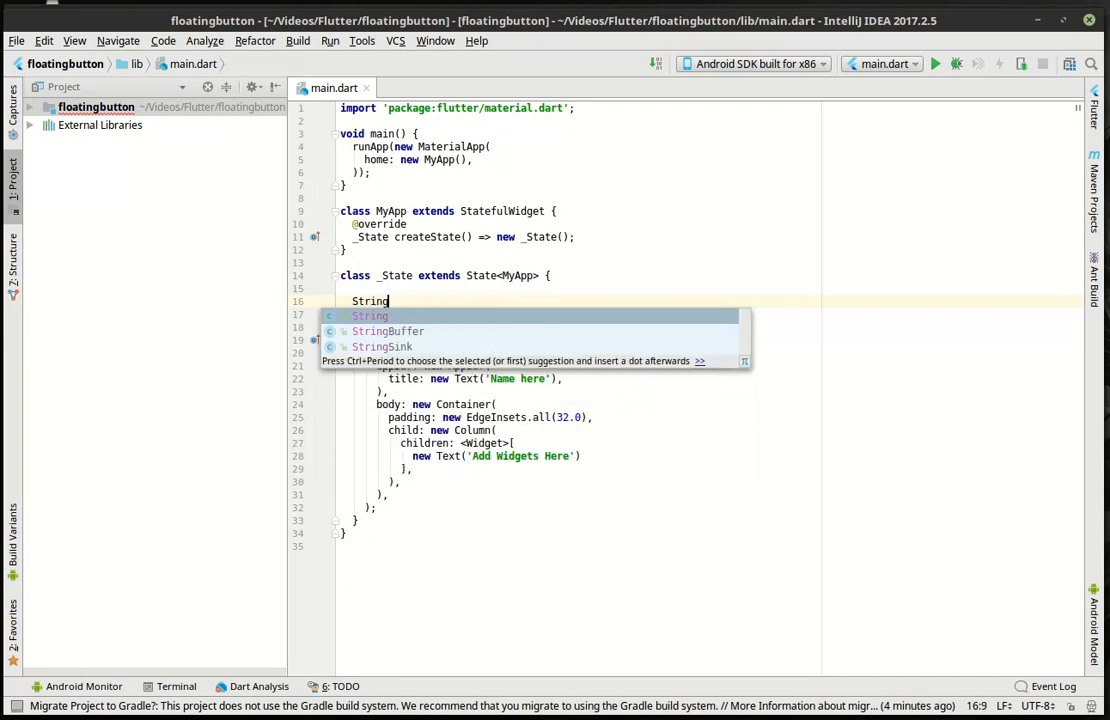
pyautogui.write('_')
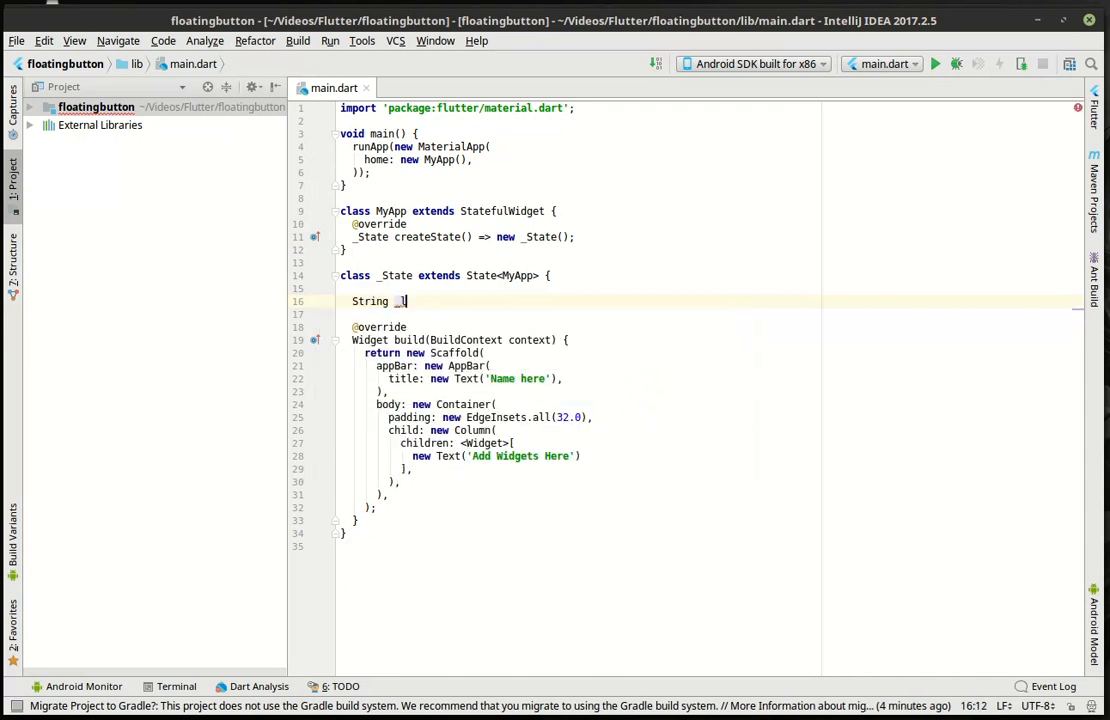
pyautogui.write('lastp')
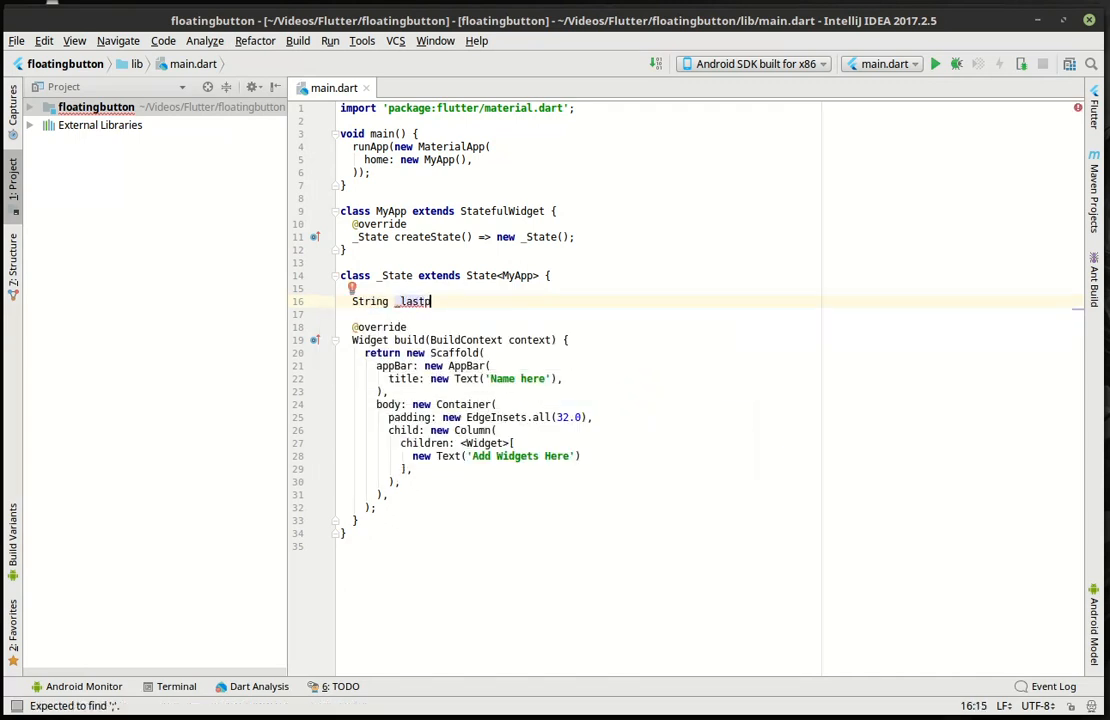
pyautogui.write("ress = '")
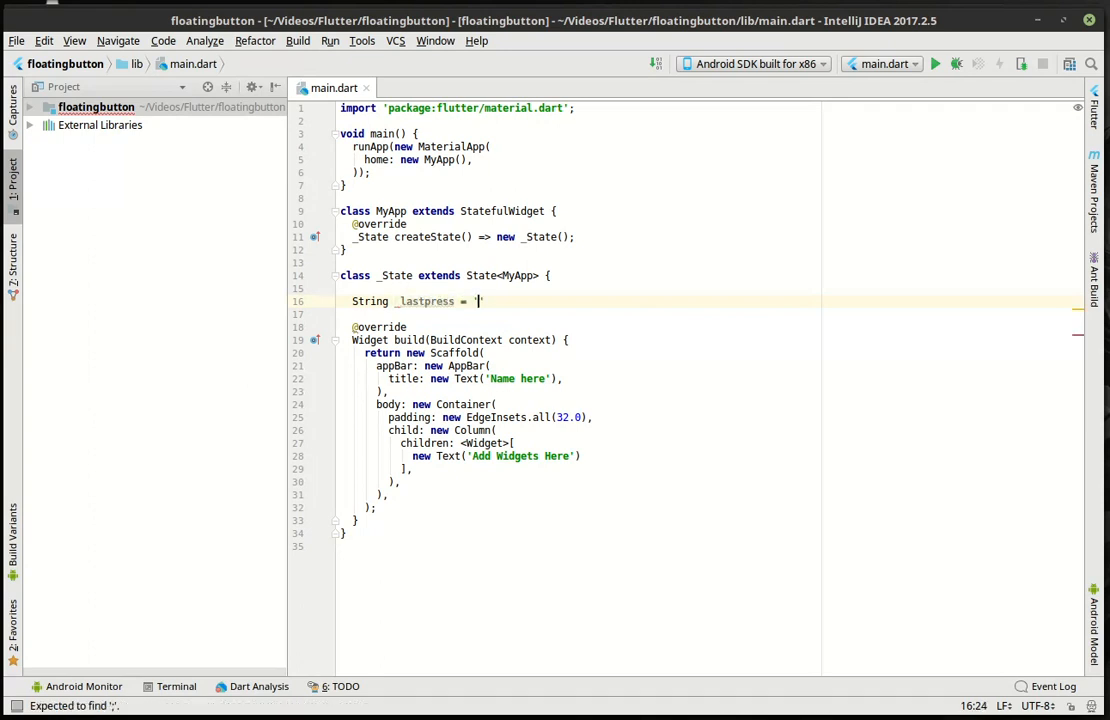
pyautogui.write("never';")
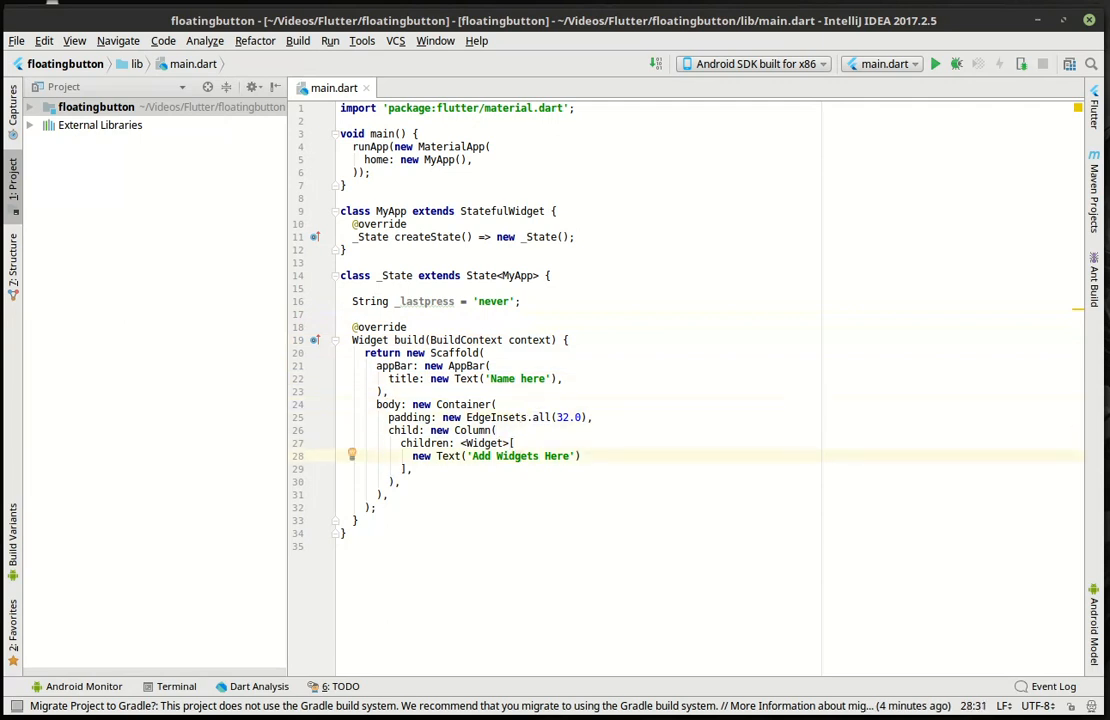
# Replace 'Add Widgets Here' with 'Last pressed: ${_lastpress}' and add blank lines below the field.
pyautogui.doubleClick(476, 456)
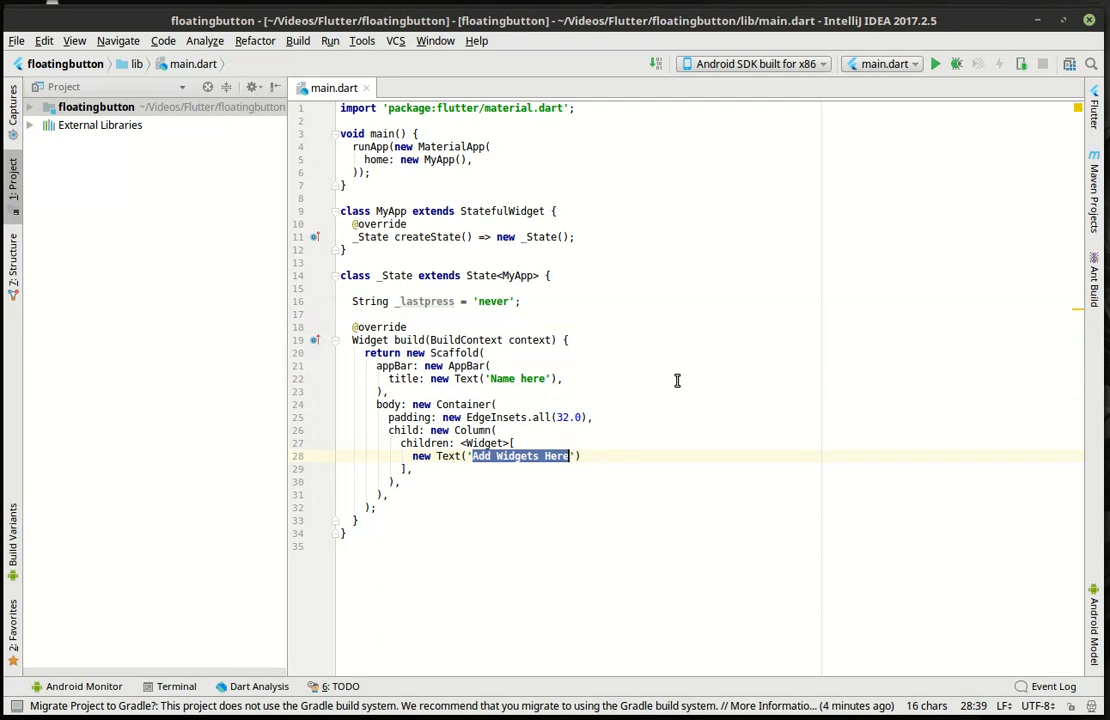
pyautogui.write('Last pre')
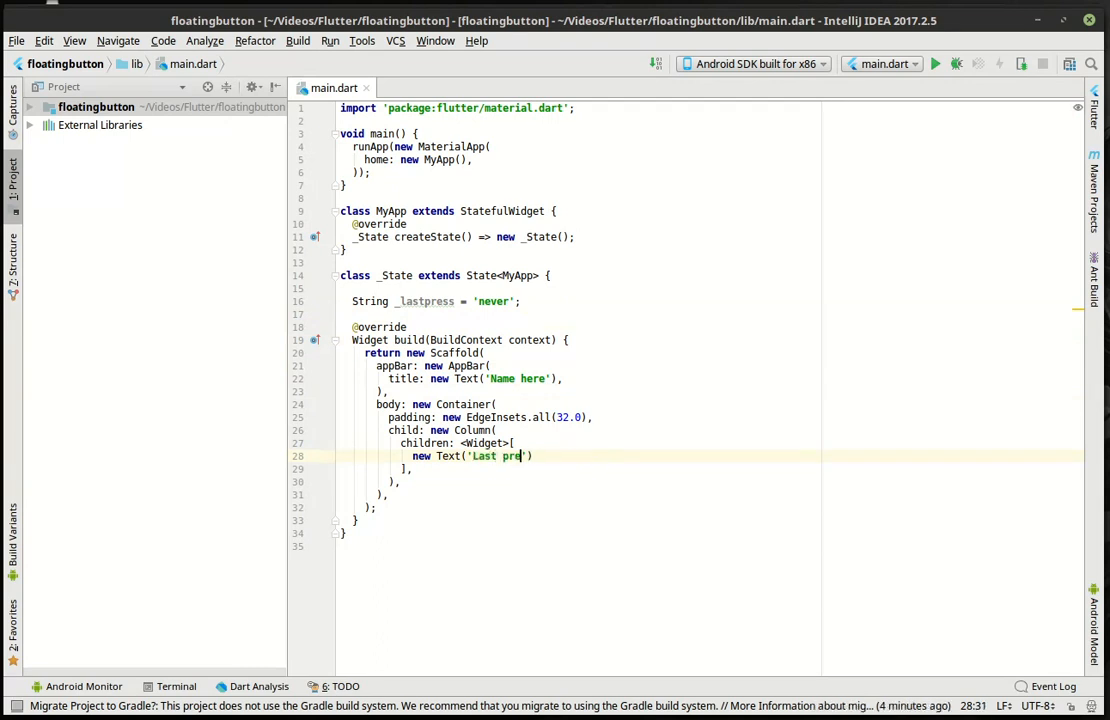
pyautogui.write('ssed:')
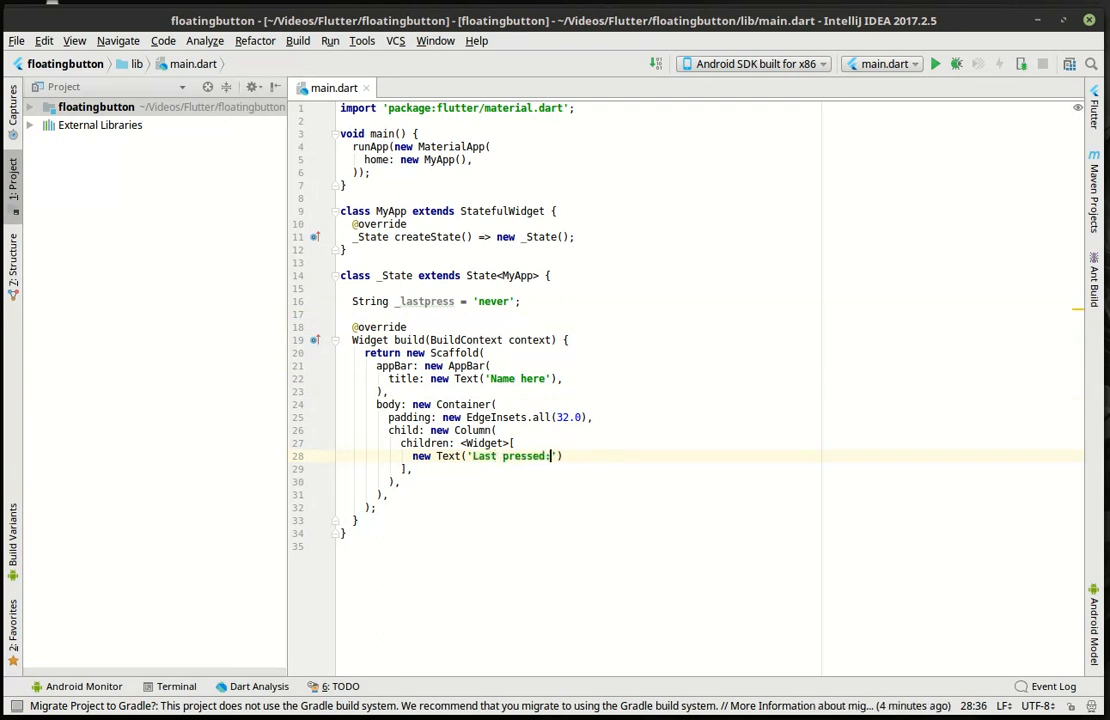
pyautogui.write('${}')
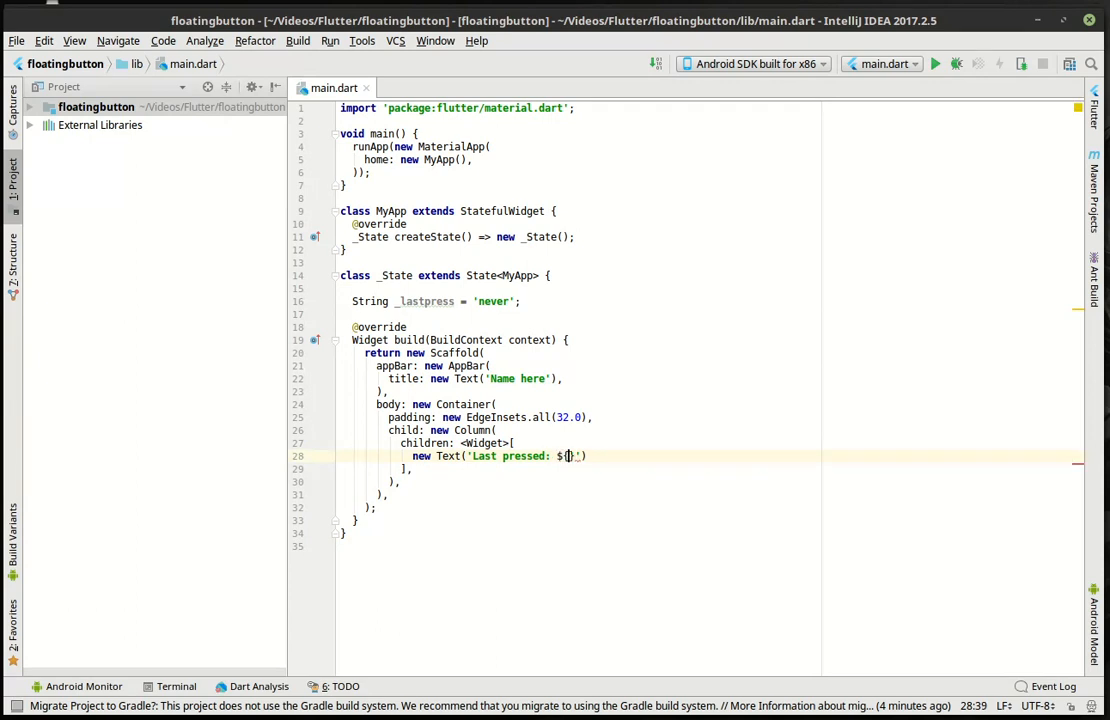
pyautogui.write('_lastpress')
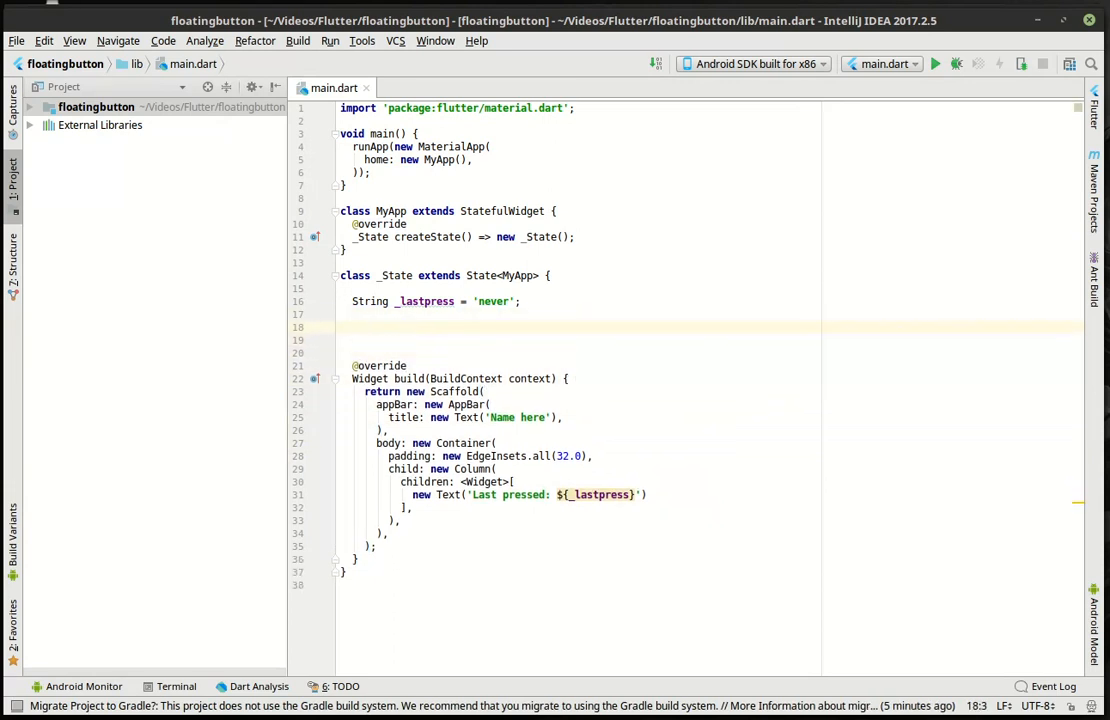
pyautogui.click(352, 328)
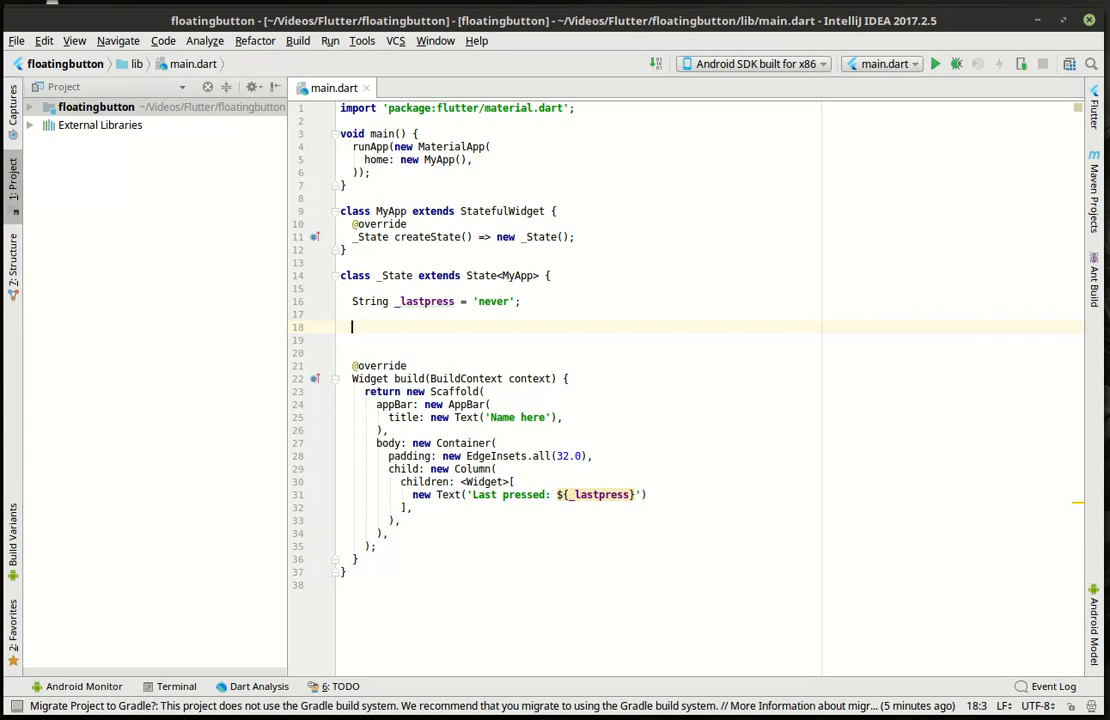
# Add a FloatingActionButton to the scaffold with child new Icon(Icons.timer).
pyautogui.click(466, 430)
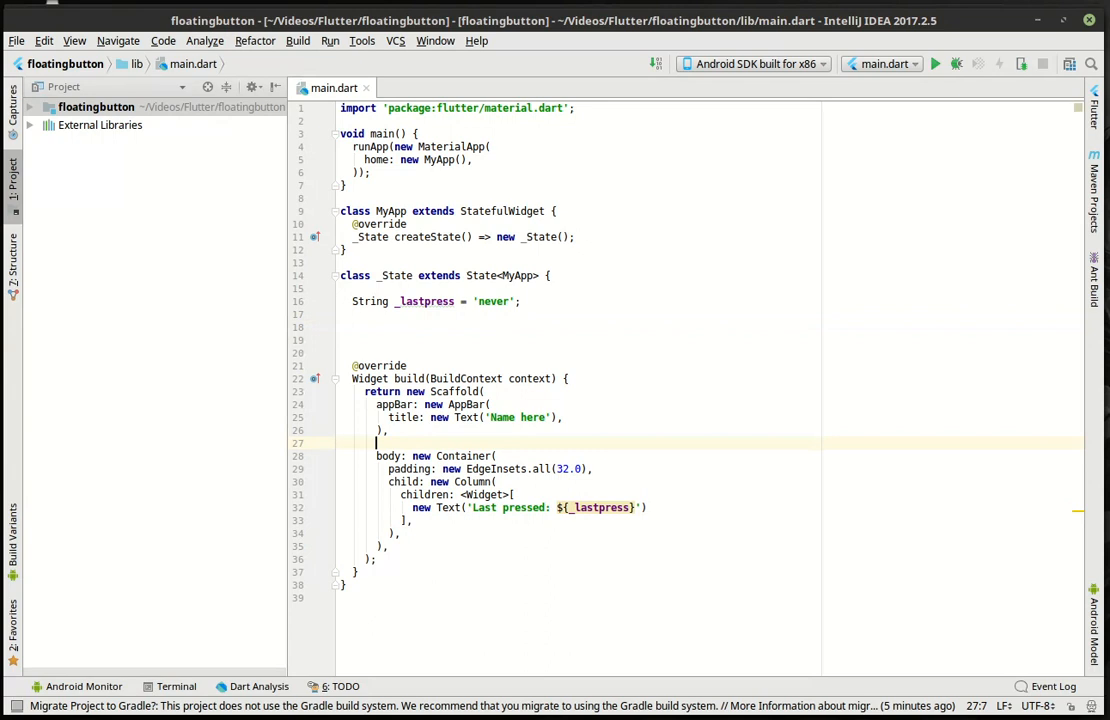
pyautogui.write('fld')
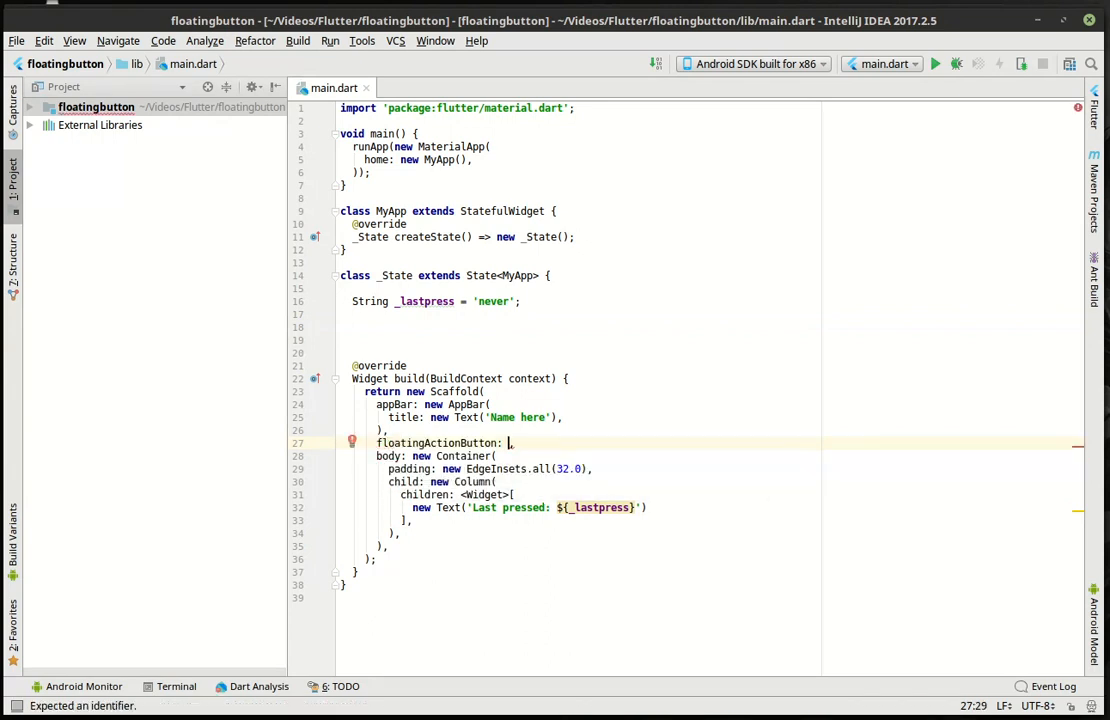
pyautogui.write('new')
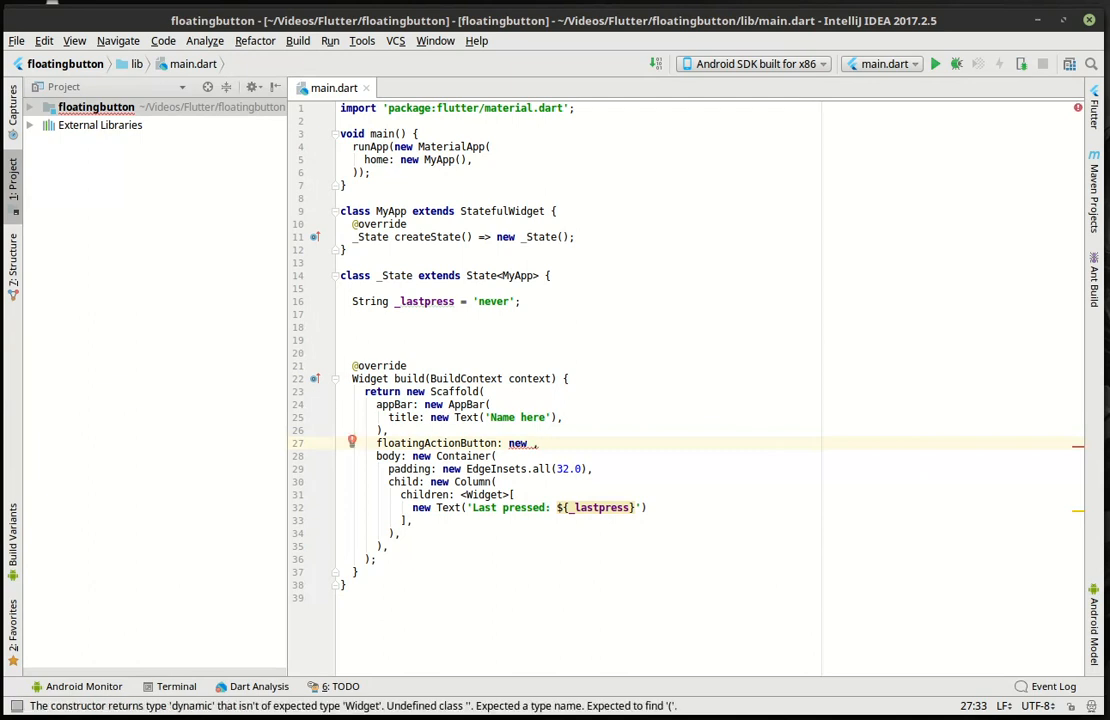
pyautogui.write('FloatingActionButton(')
pyautogui.write('onPressed: null,')
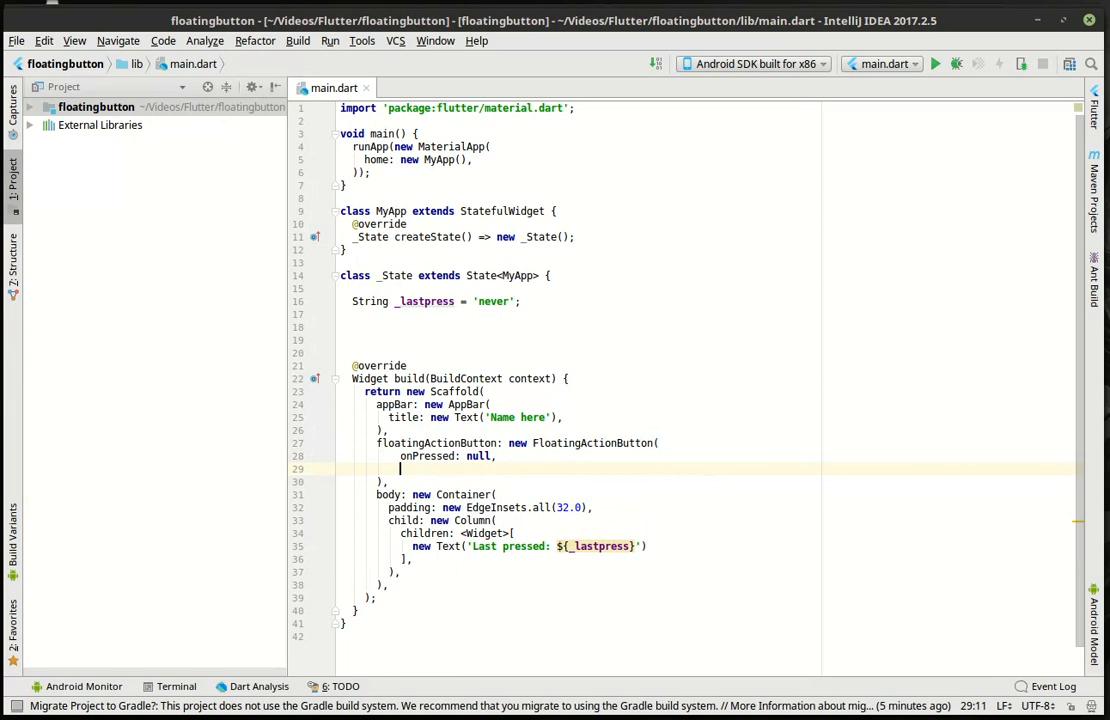
pyautogui.write('child: new ,')
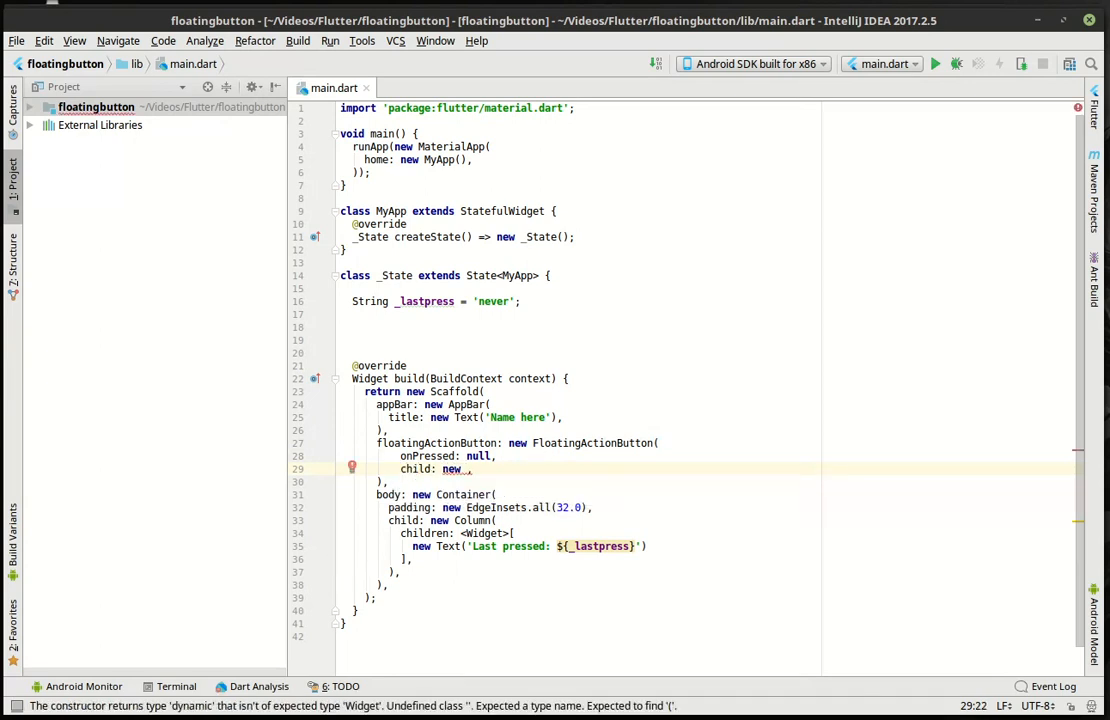
pyautogui.write('Icon(Icons')
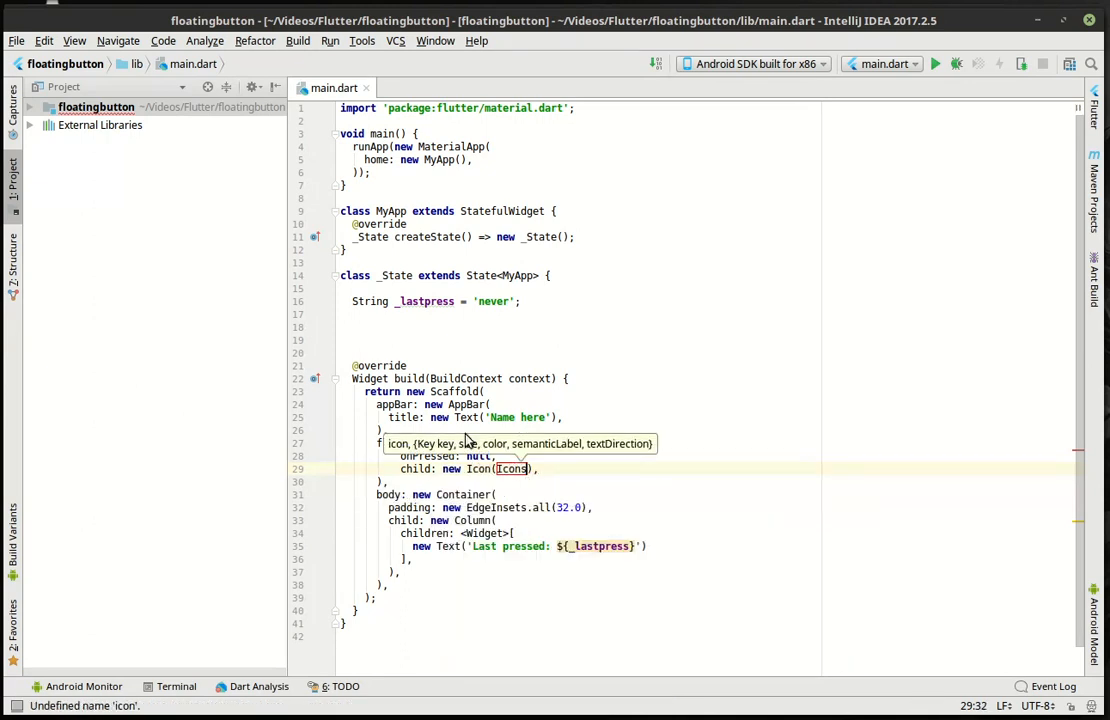
pyautogui.write('.')
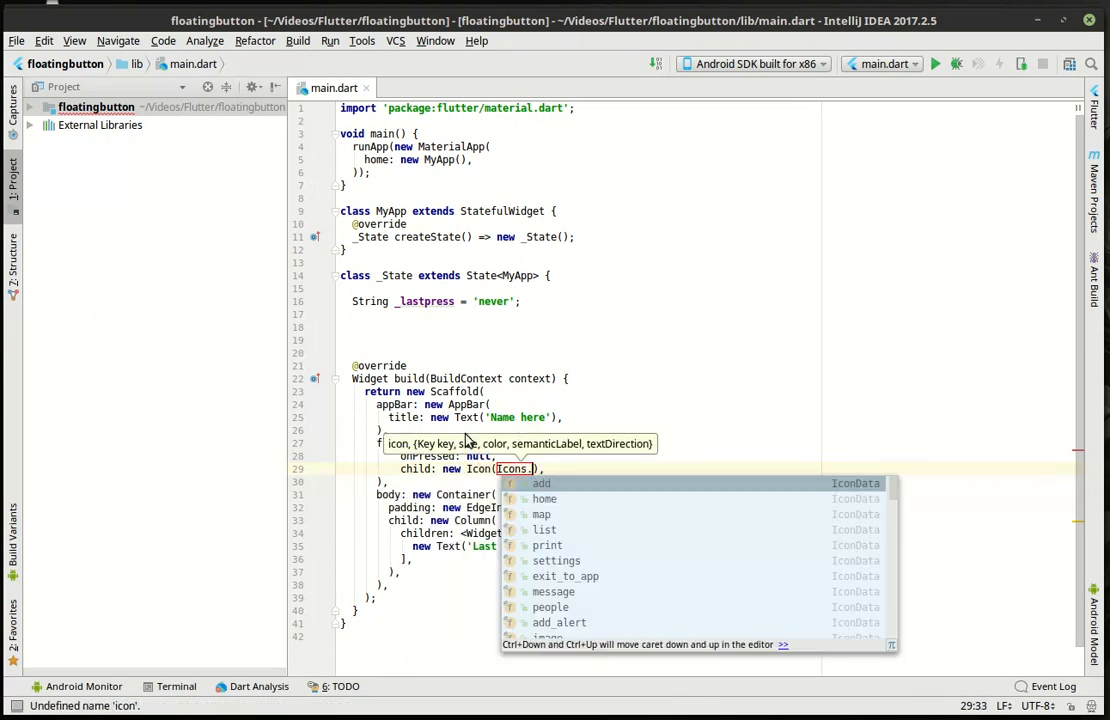
pyautogui.write('timer')
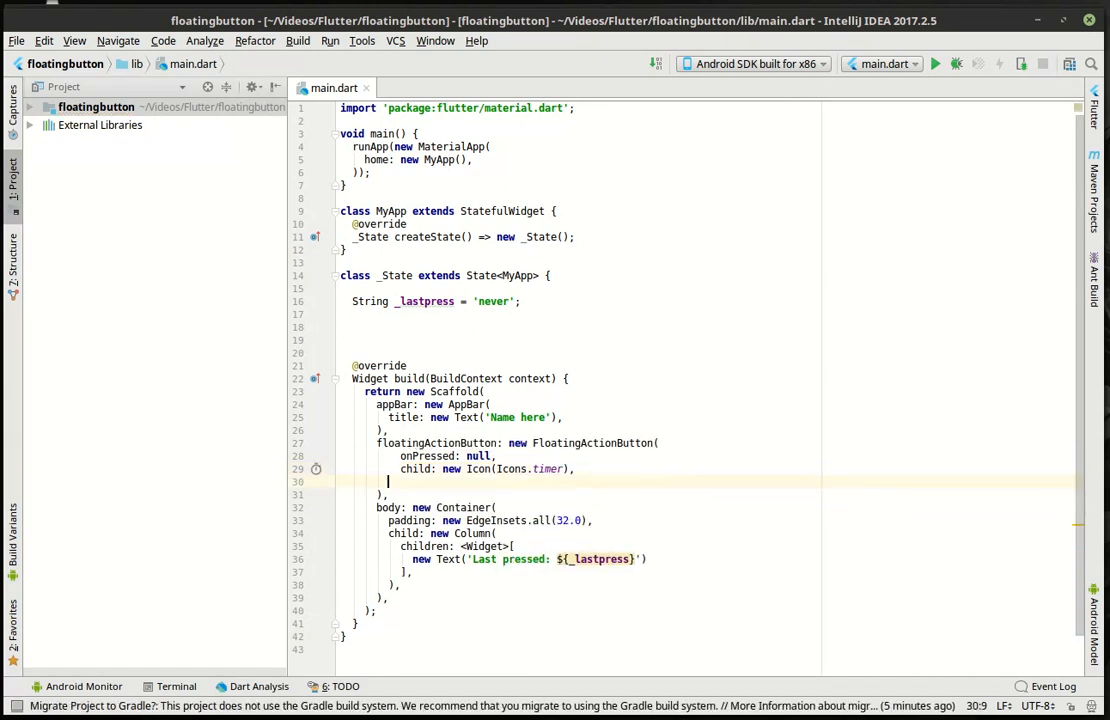
# Set the button's backgroundColor to Colors.red.
pyautogui.write('backgroundColor: ,')
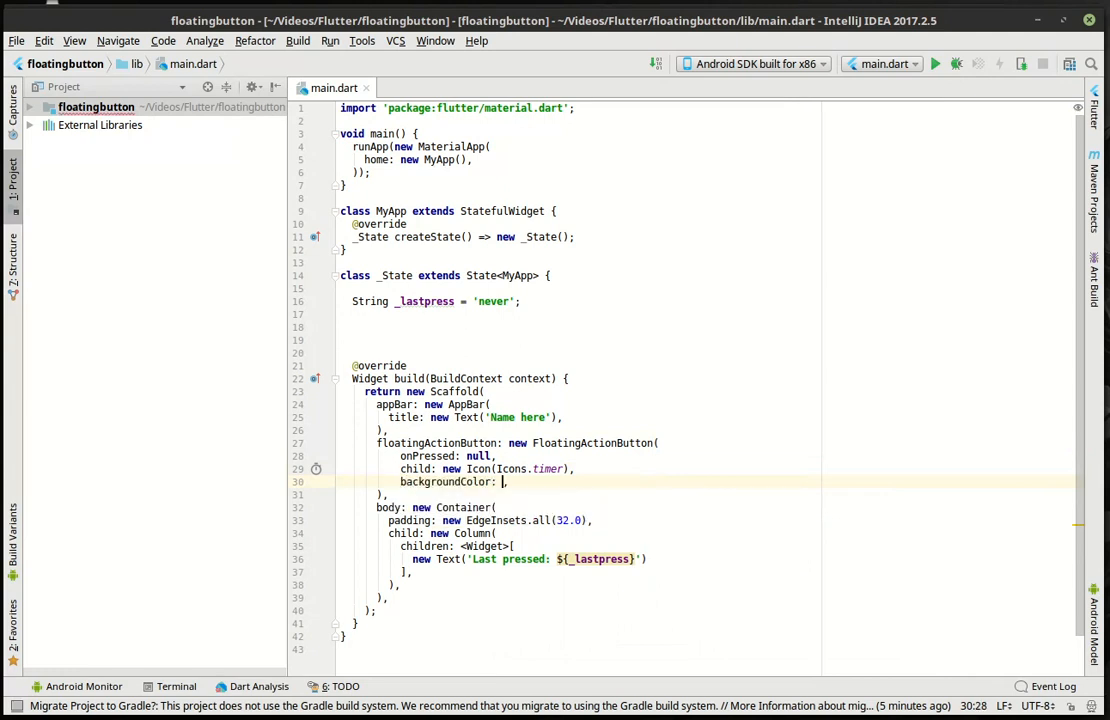
pyautogui.write('Colors.red')
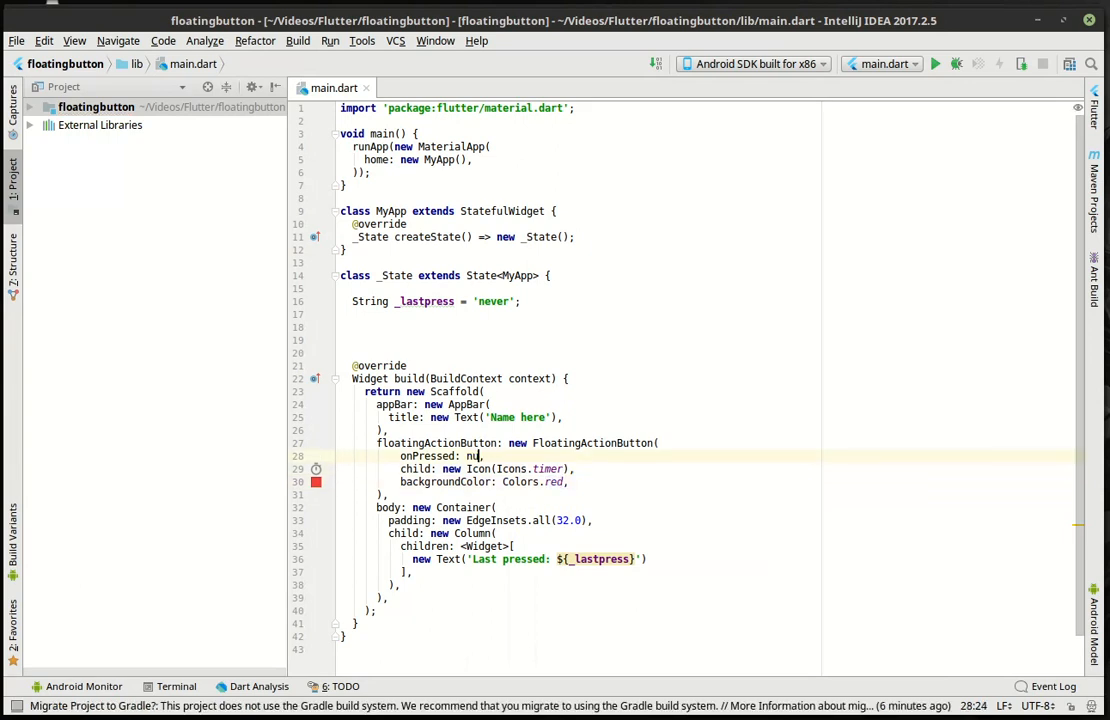
# Set onPressed to null and start a void _onPressed() method that prints 'pressed'.
pyautogui.press('BackSpace')
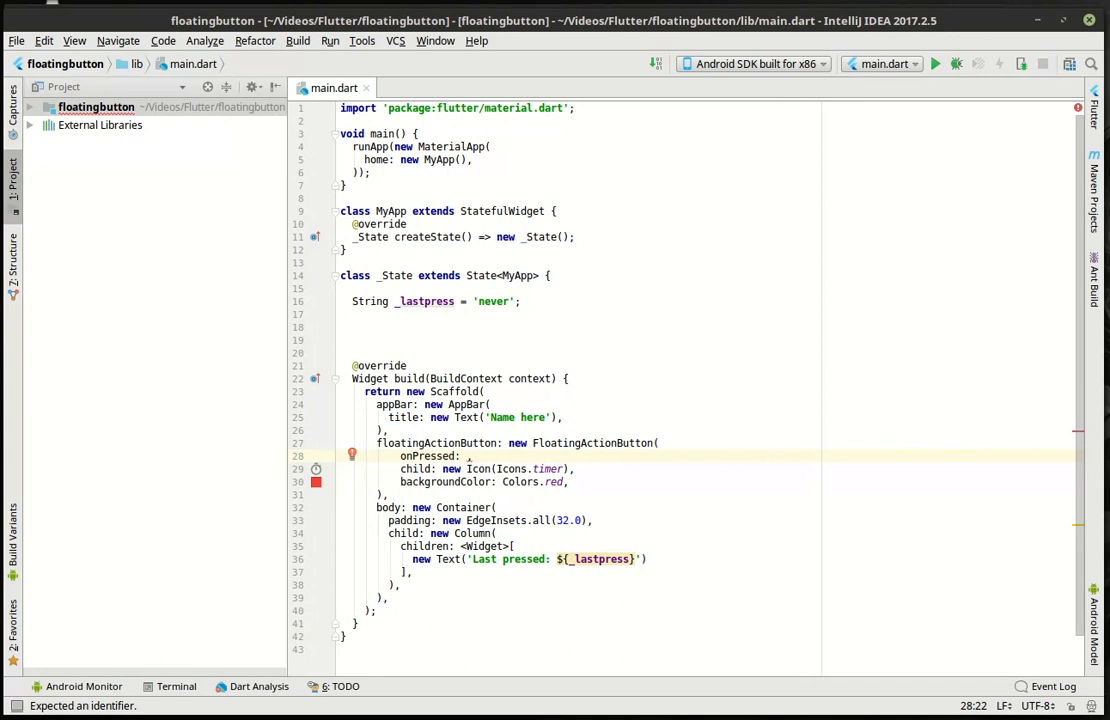
pyautogui.write('null')
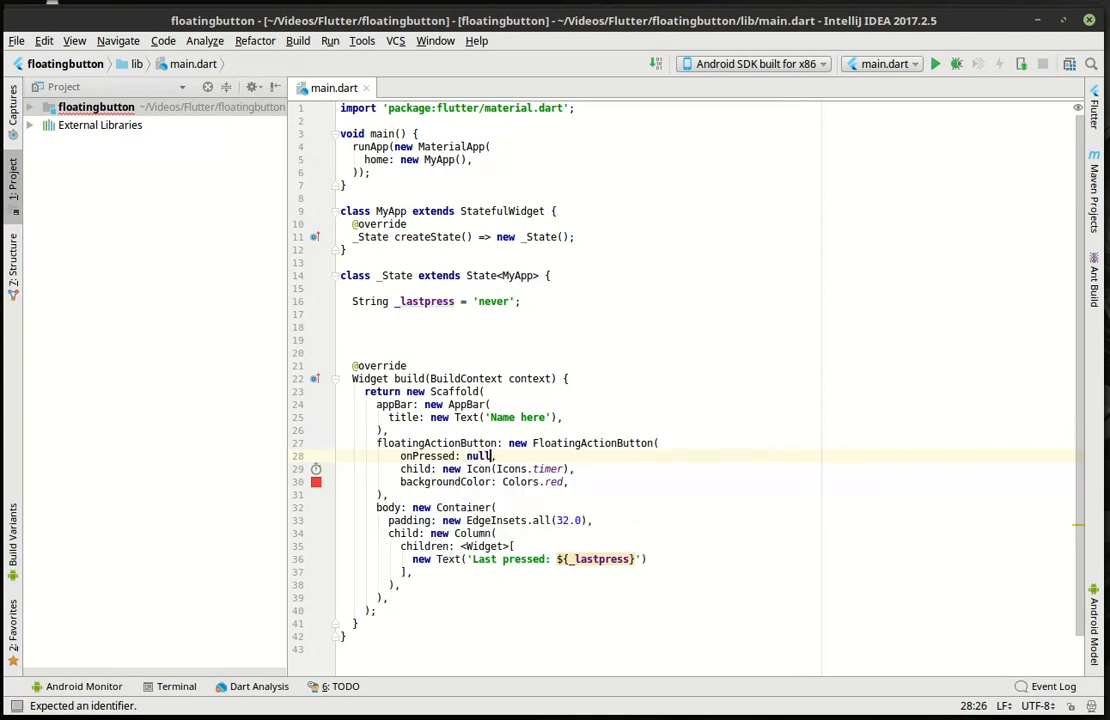
pyautogui.click(352, 328)
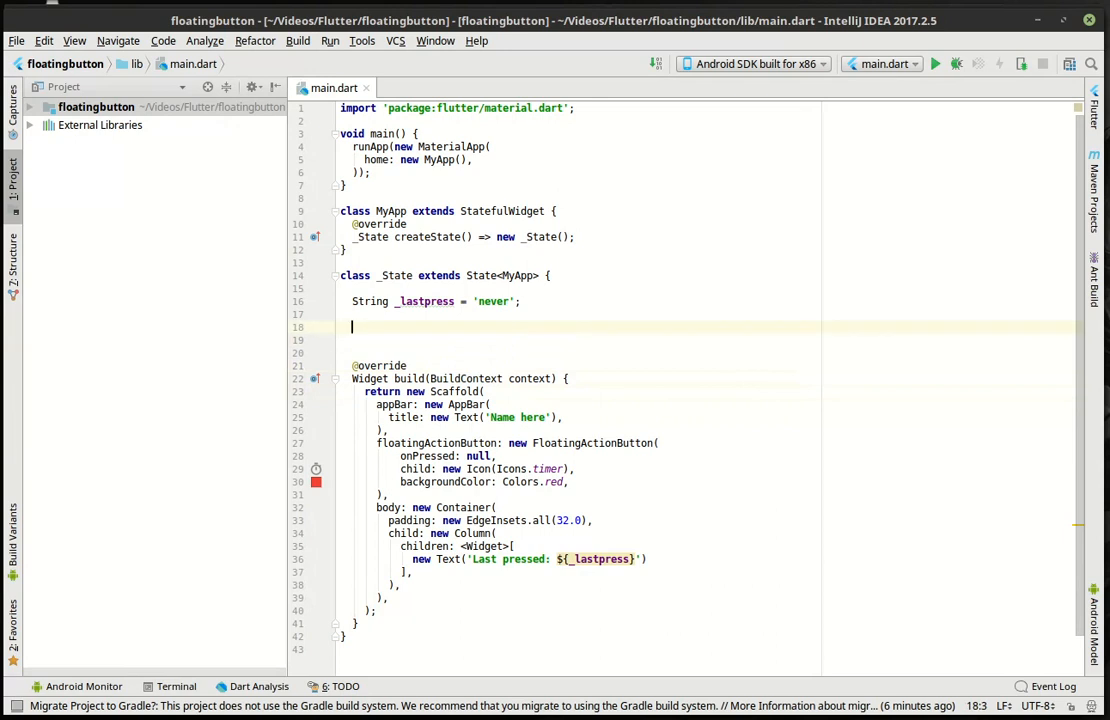
pyautogui.write('void')
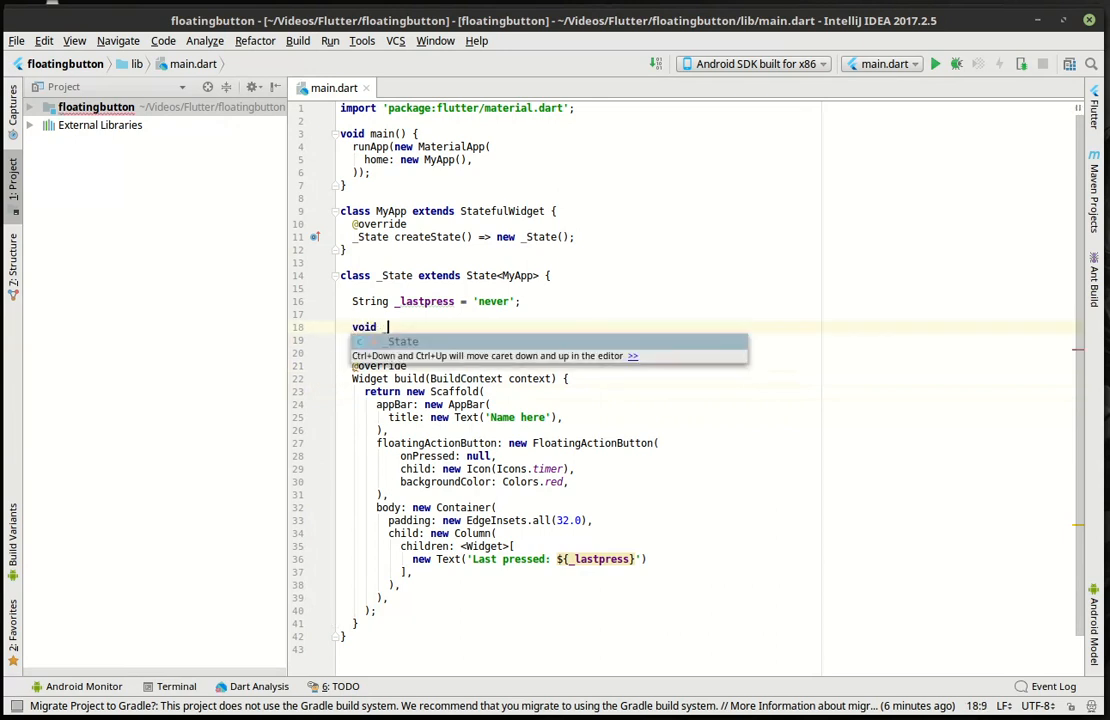
pyautogui.write('_onPressed')
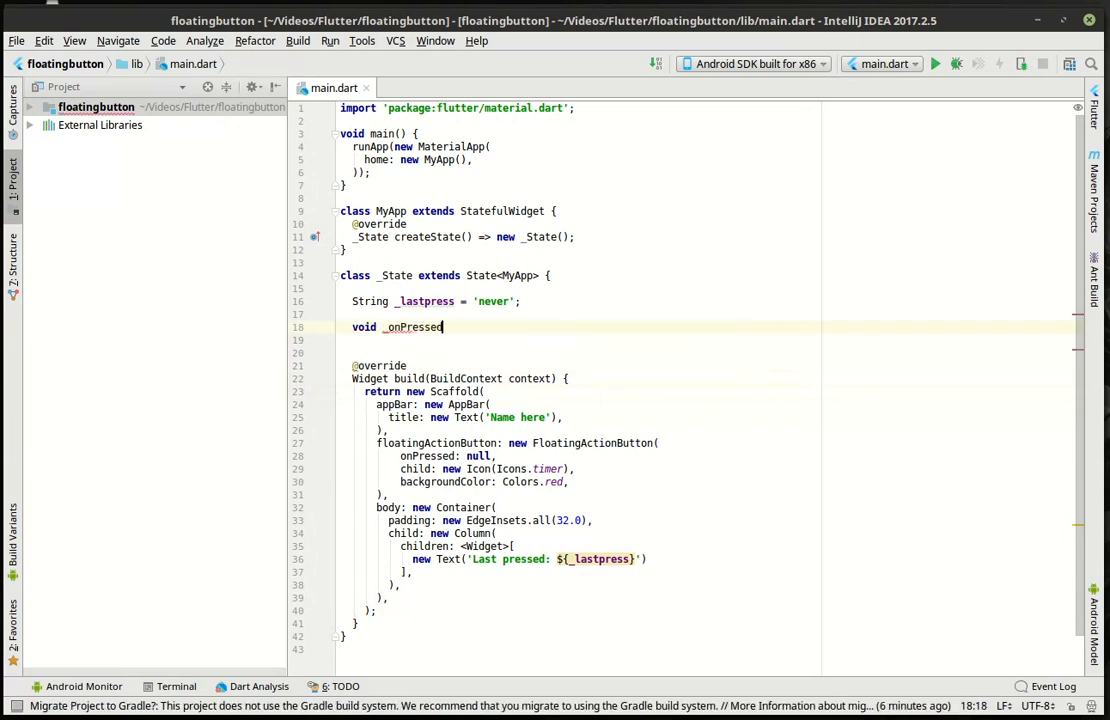
pyautogui.write('() {')
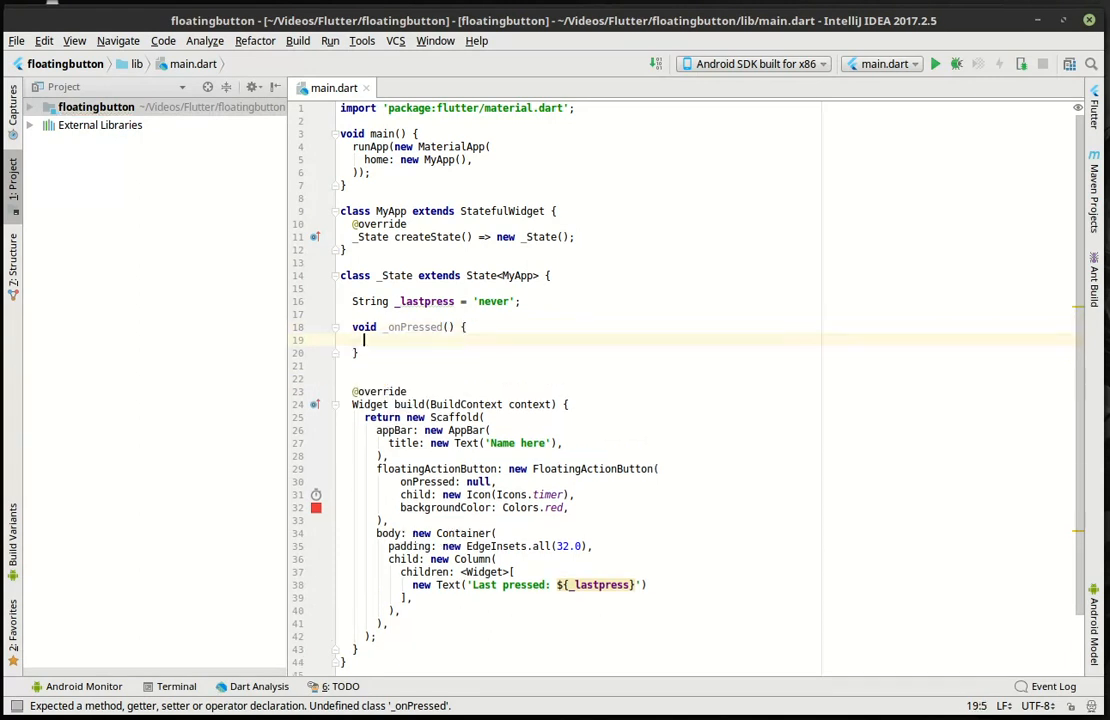
pyautogui.write('p')
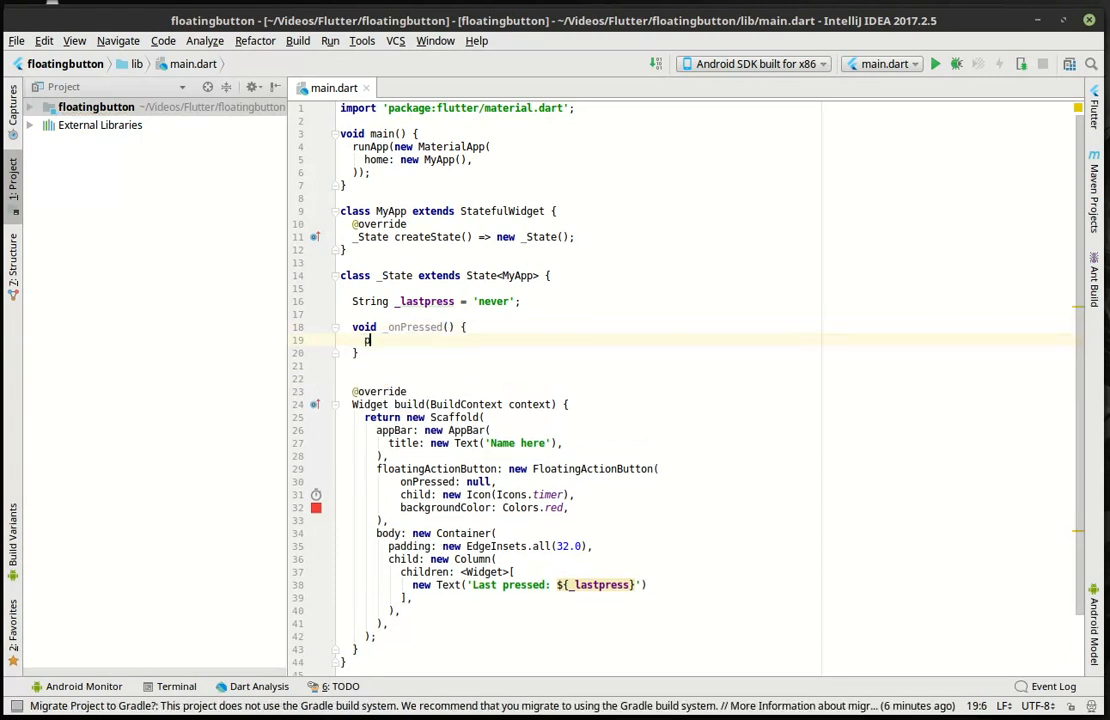
pyautogui.write("print('pressed")
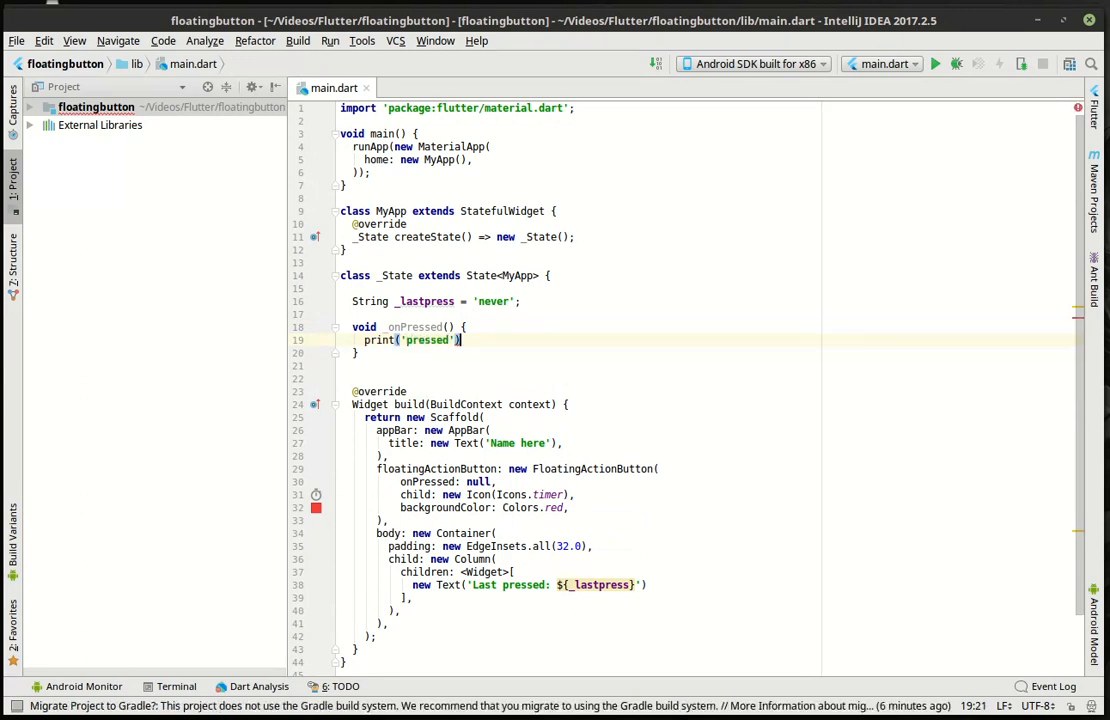
pyautogui.press('enter')
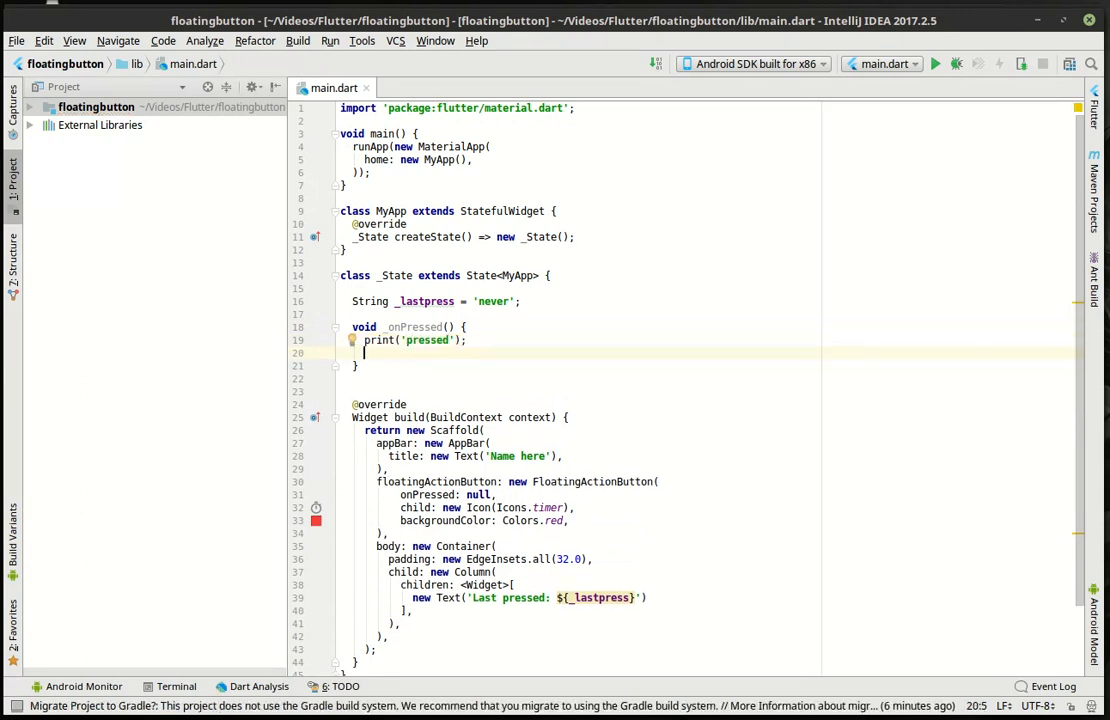
# Inside setState, assign new DateTime.now().toString() to _lastpress.
pyautogui.write('setState((){')
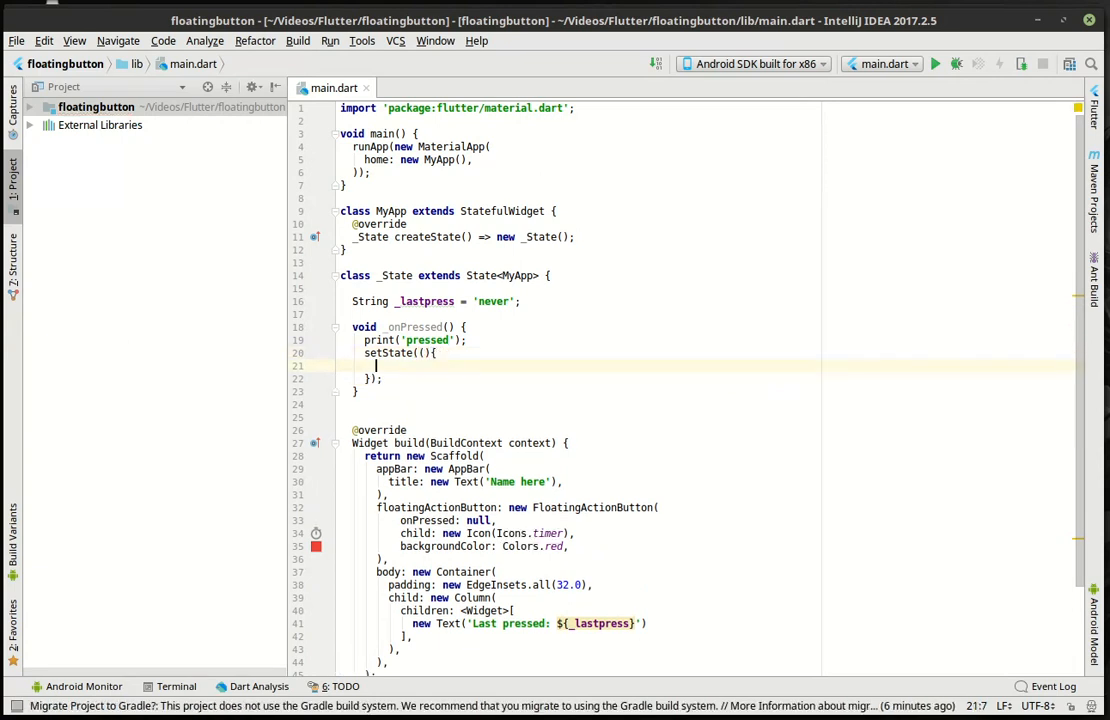
pyautogui.write('DateTime')
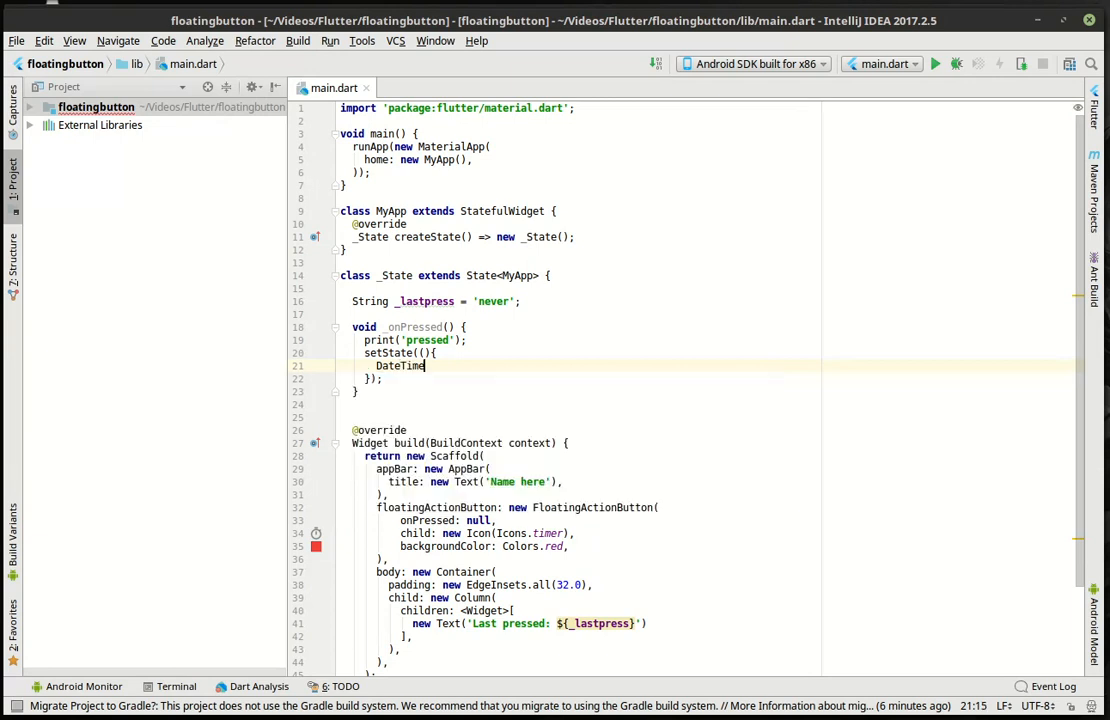
pyautogui.write('current = new Dat')
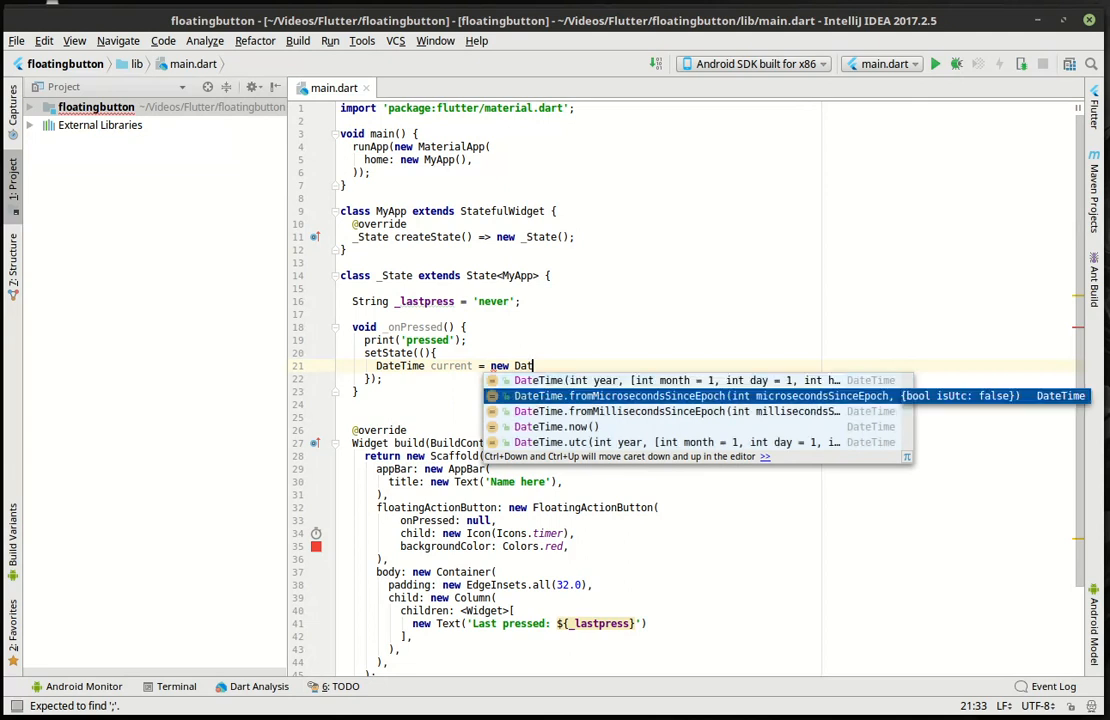
pyautogui.click(568, 428)
pyautogui.write('_lastpress = current.to')
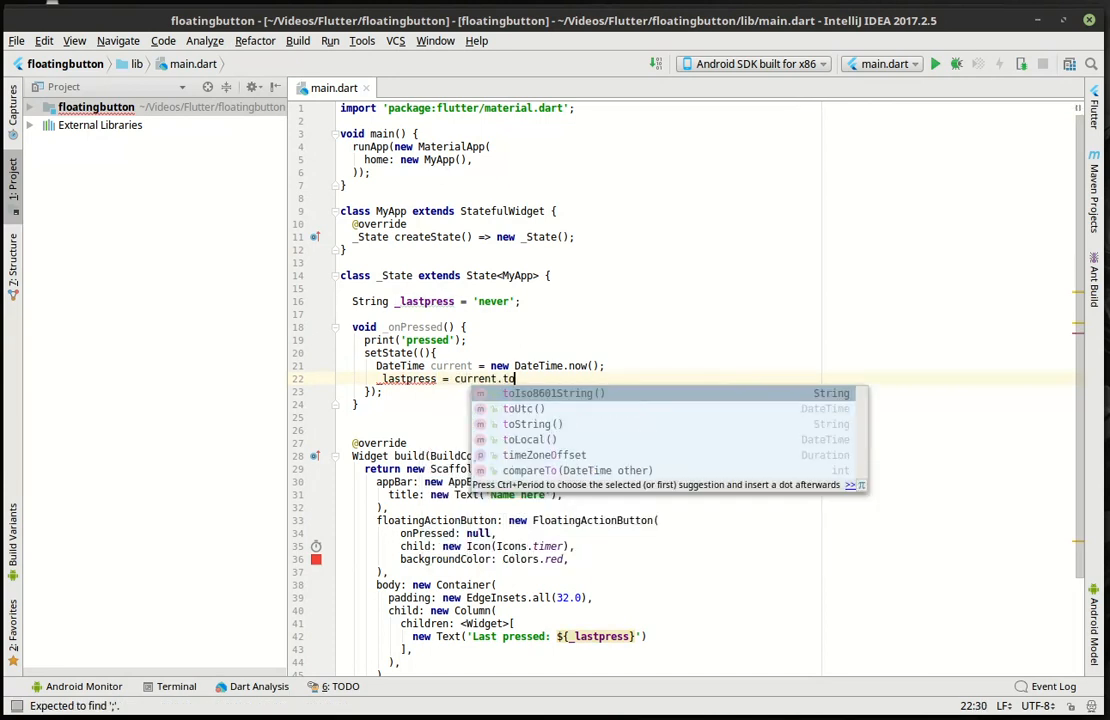
pyautogui.click(532, 424)
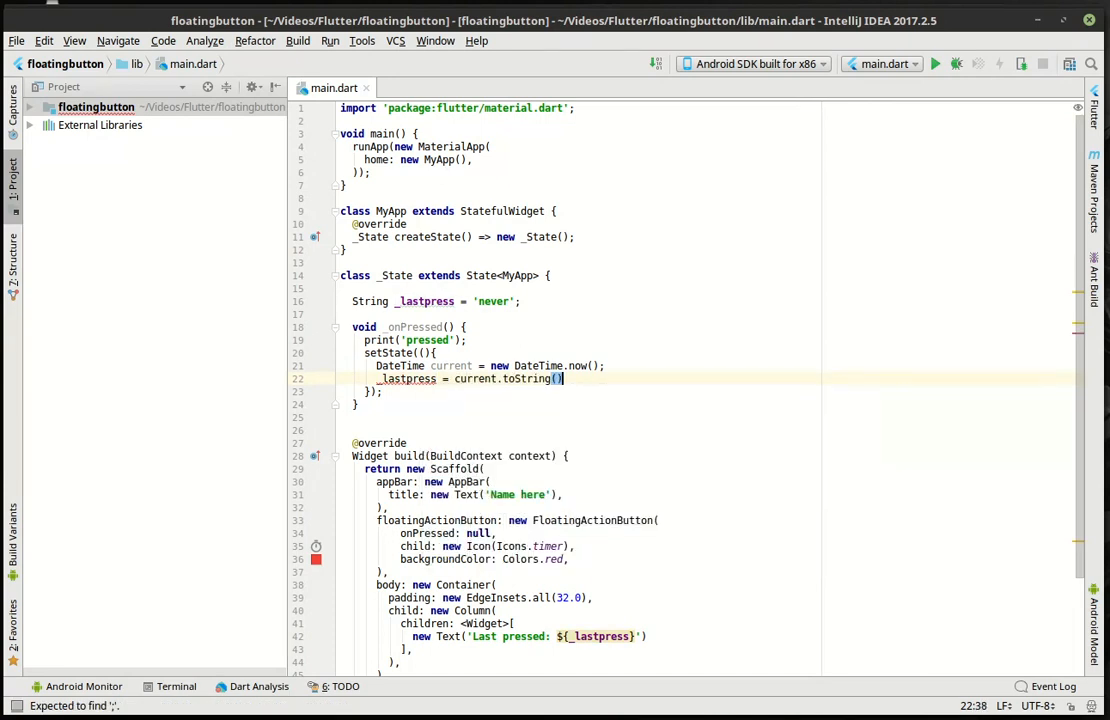
pyautogui.scroll(-3)
pyautogui.write('(){')
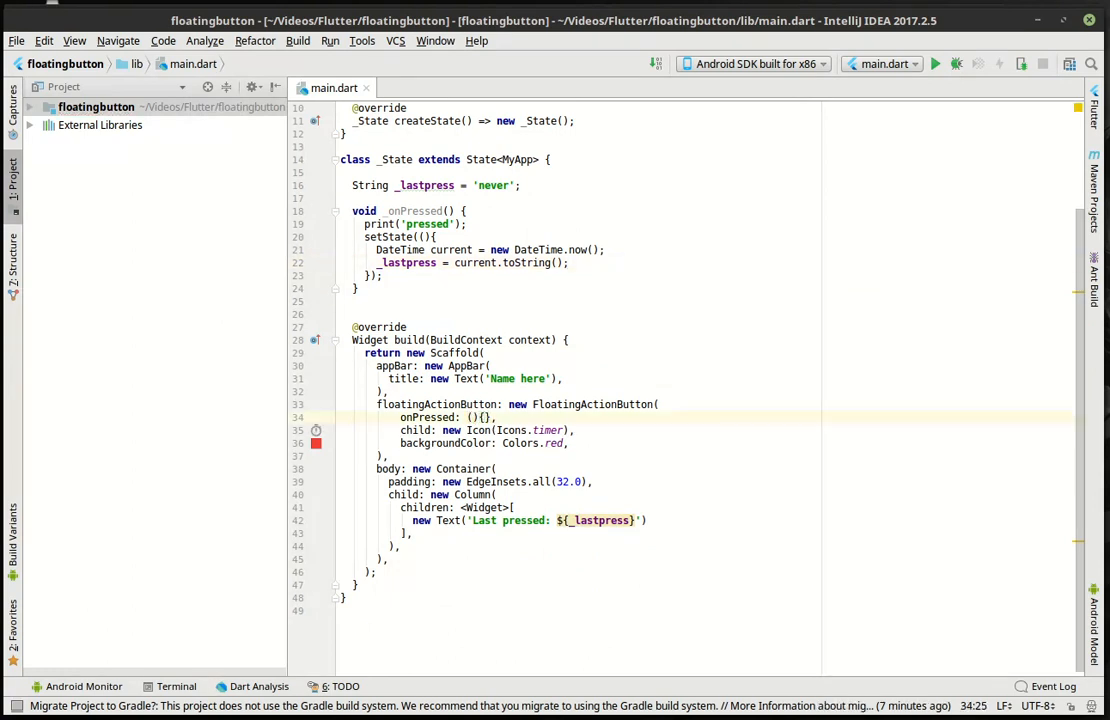
# Make onPressed call _onPressed() and run the app in the Android emulator.
pyautogui.write('_onPressed();')
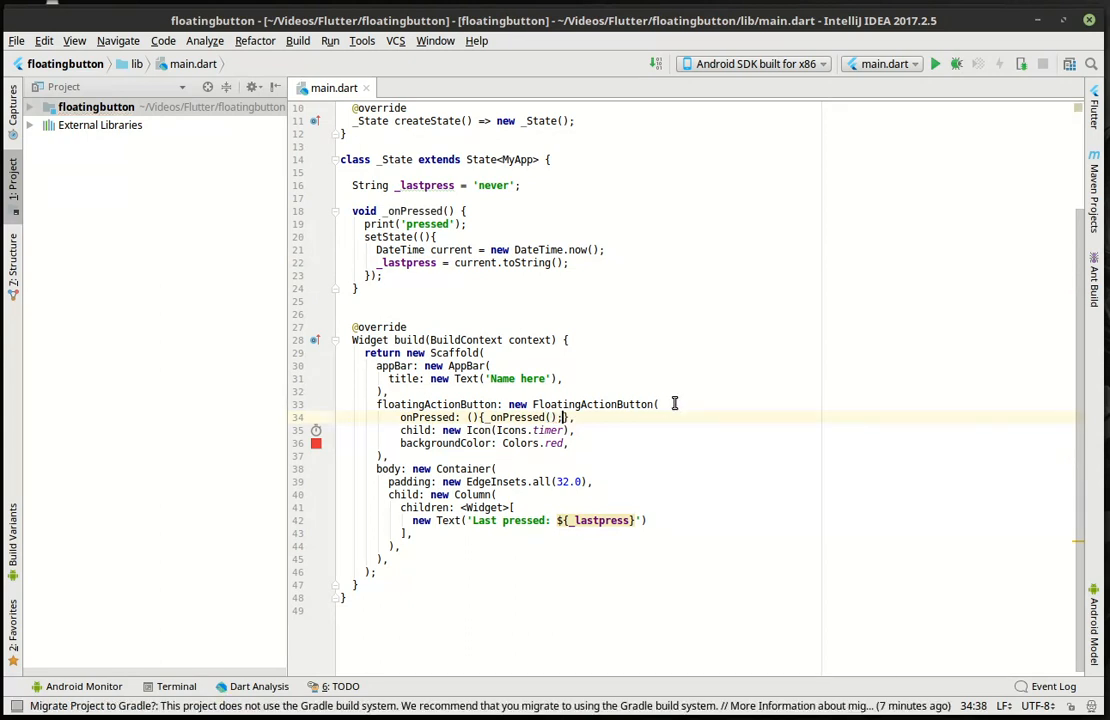
pyautogui.click(934, 62)
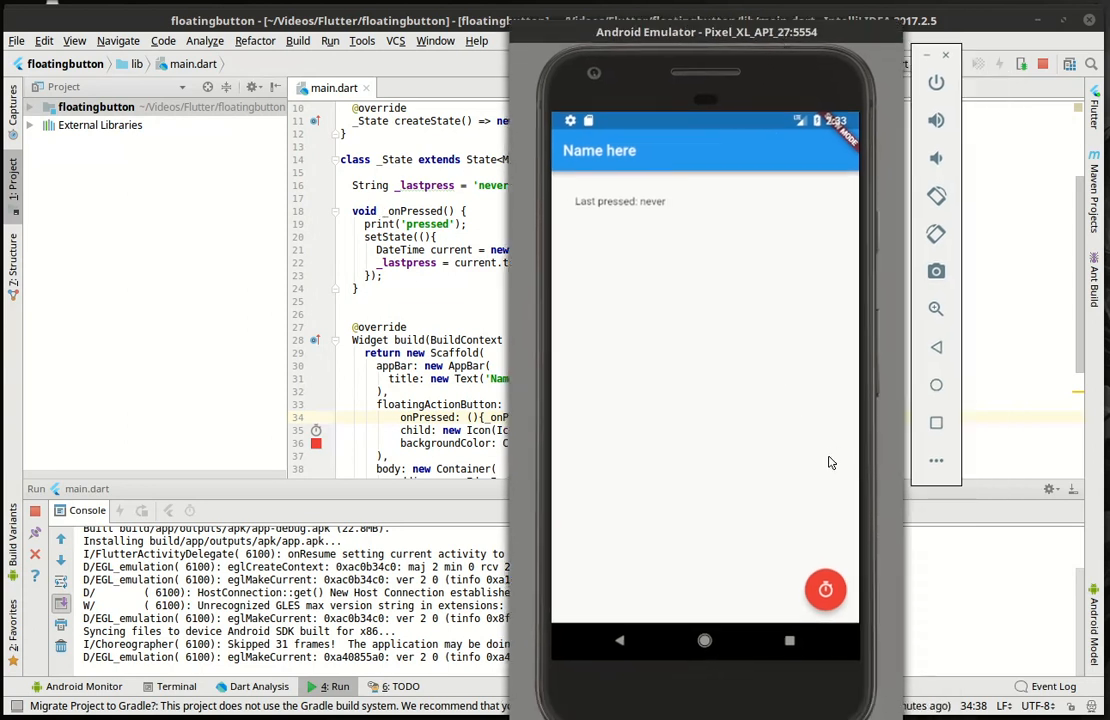
# Tap the red timer button repeatedly and watch the Last pressed timestamp update each time.
pyautogui.click(826, 588)
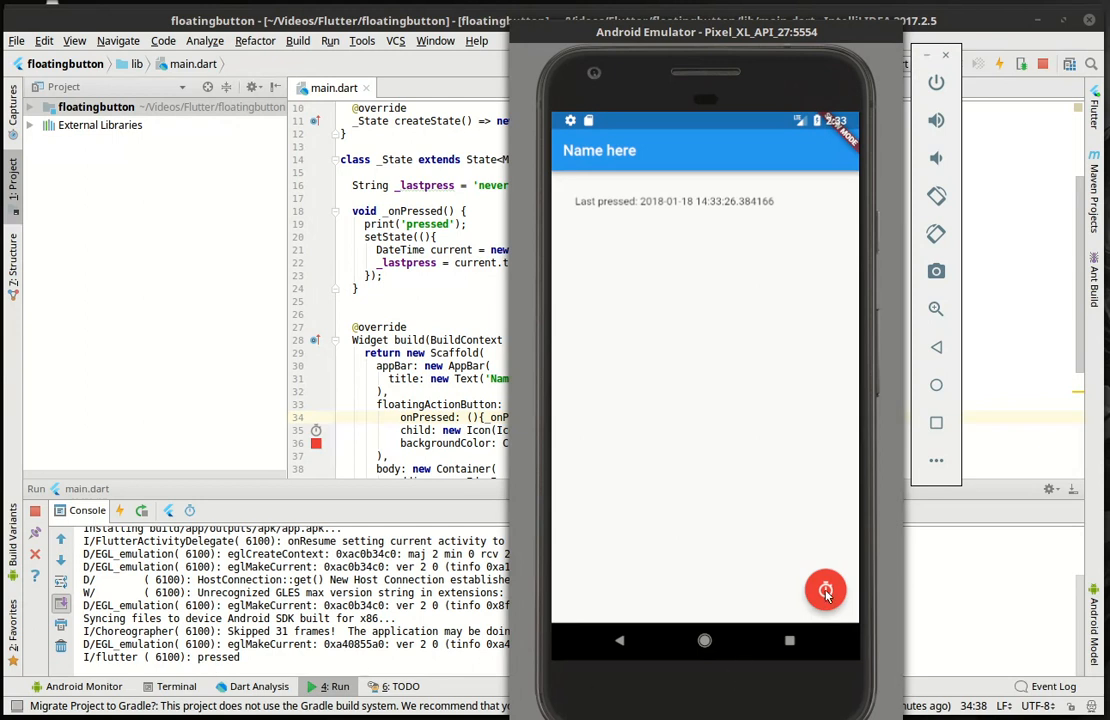
pyautogui.click(824, 588)
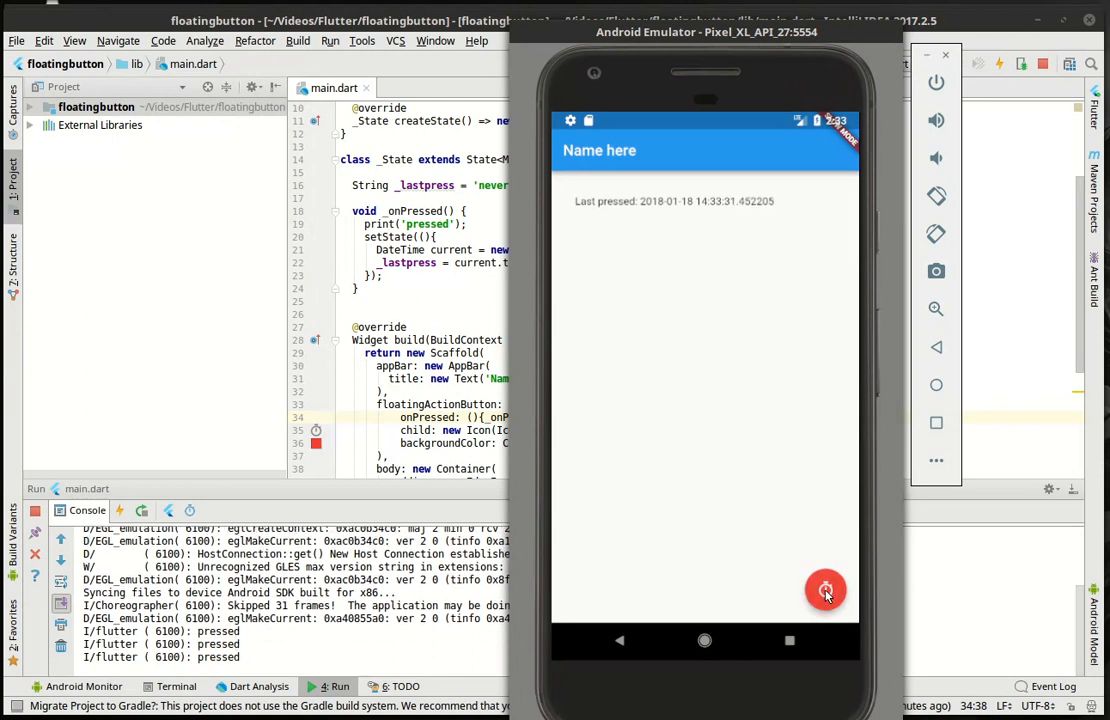
pyautogui.click(824, 590)
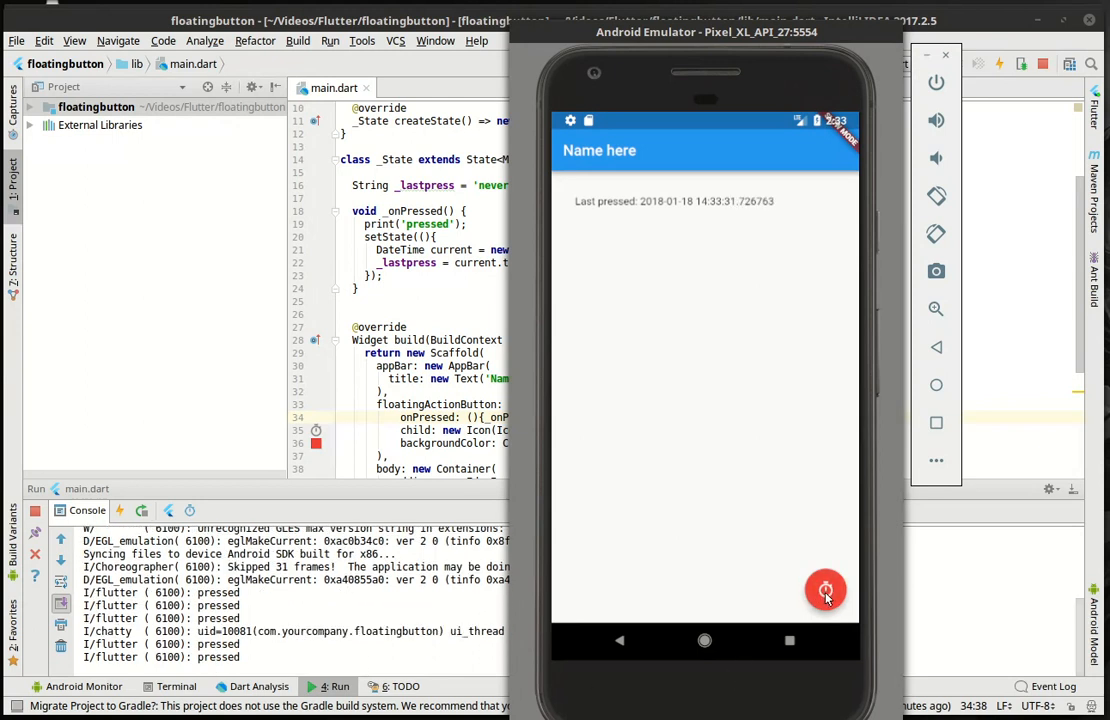
pyautogui.moveTo(716, 596)
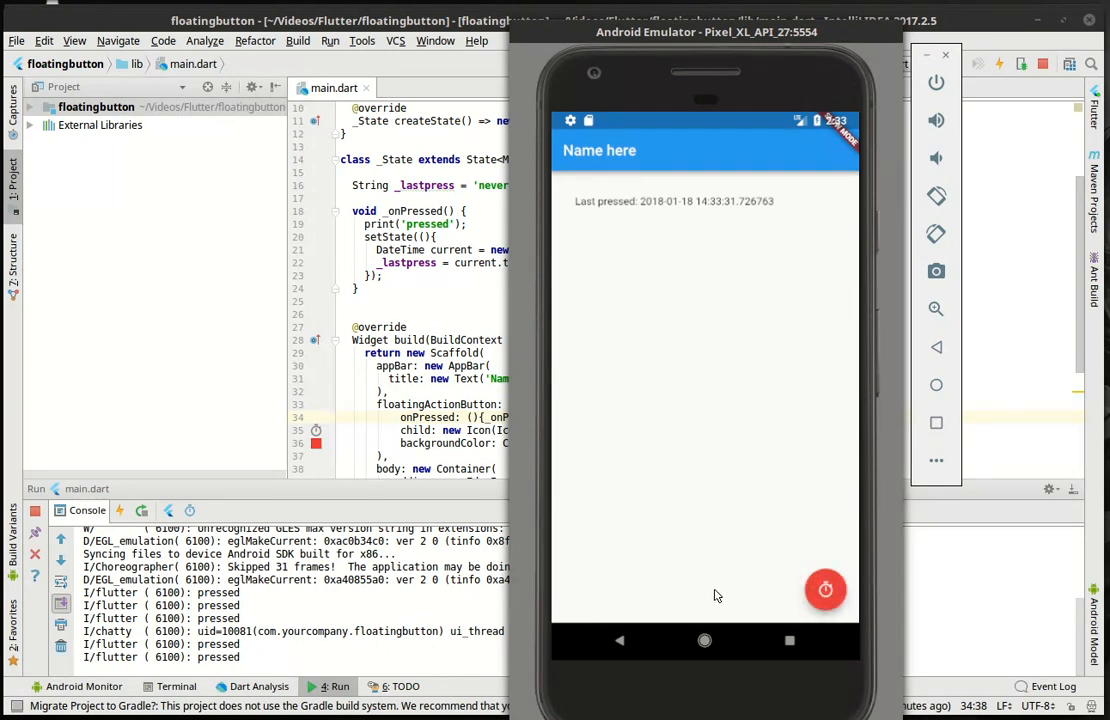
pyautogui.moveTo(824, 590)
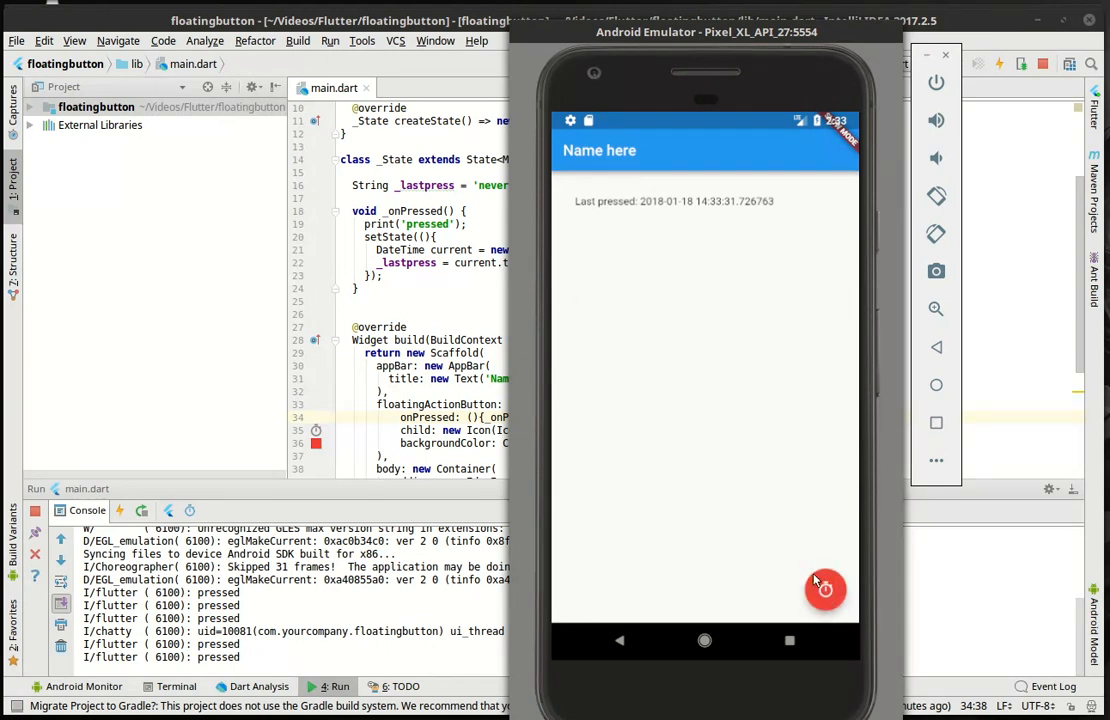
pyautogui.click(824, 588)
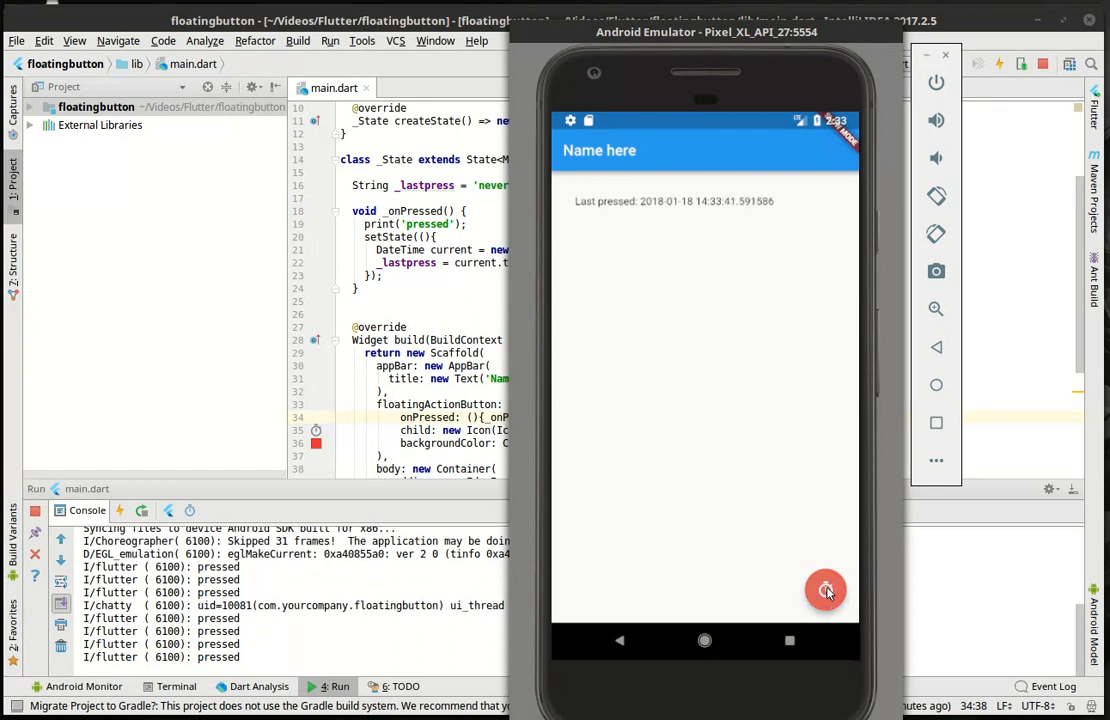
pyautogui.click(824, 588)
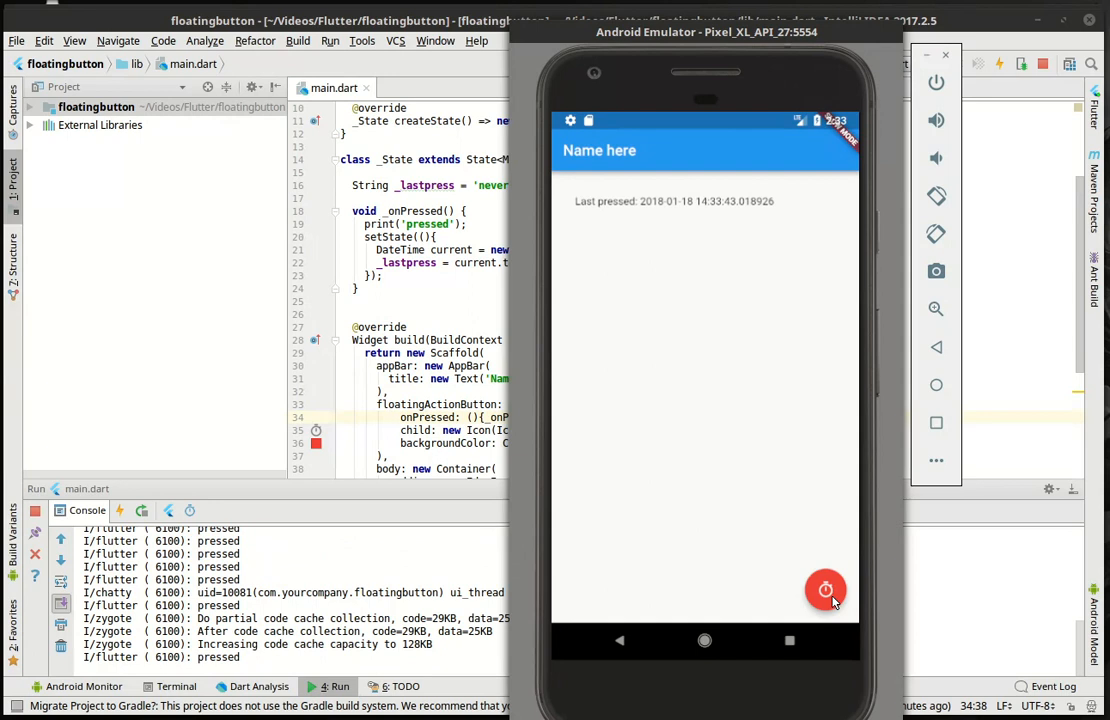
pyautogui.click(824, 588)
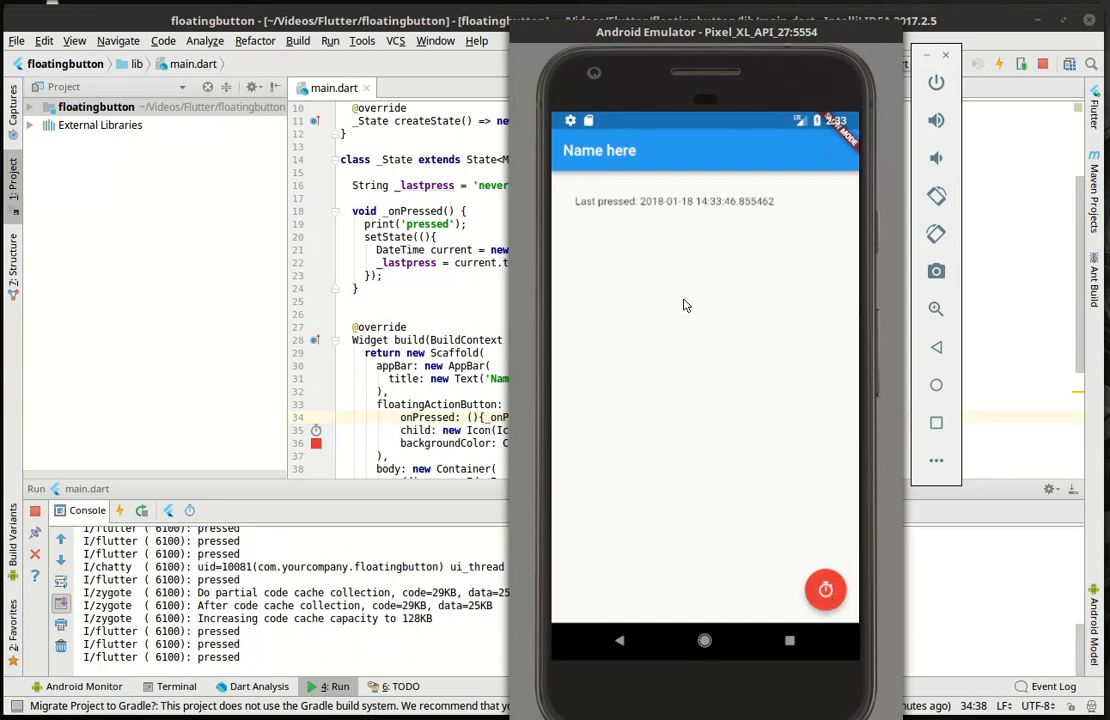
pyautogui.moveTo(664, 290)
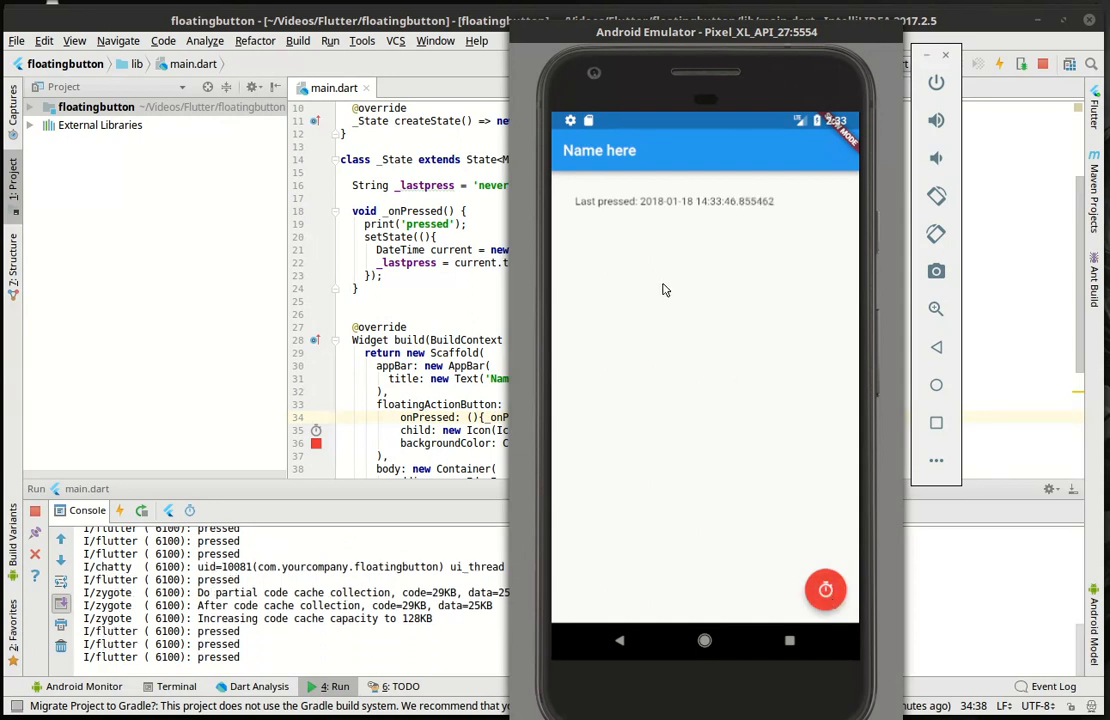
pyautogui.click(824, 590)
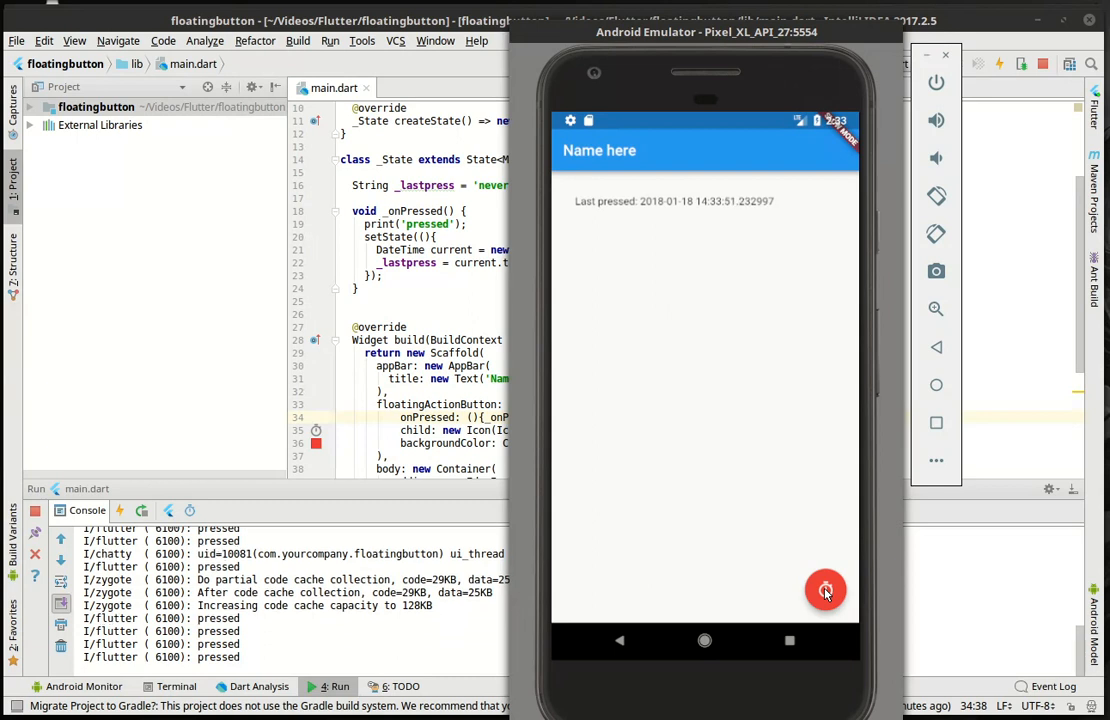
pyautogui.click(824, 588)
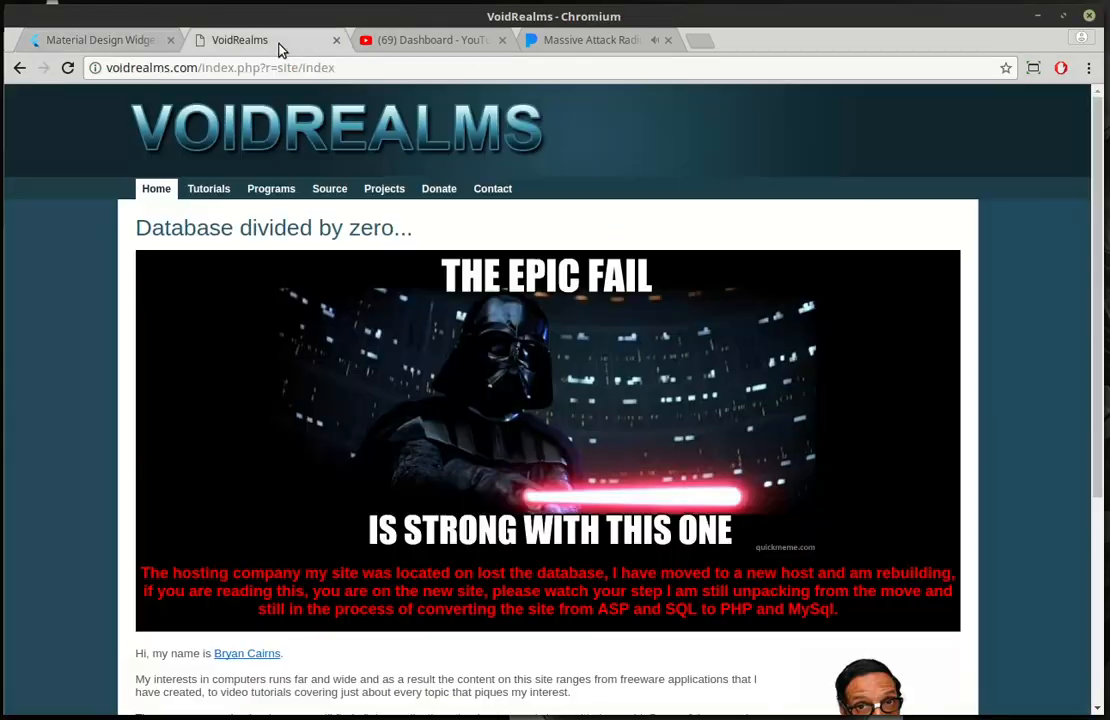
# Navigate from the Tutorials page to the voidrealms Flutter-Tutorials GitHub repository, then return to the site.
pyautogui.click(208, 188)
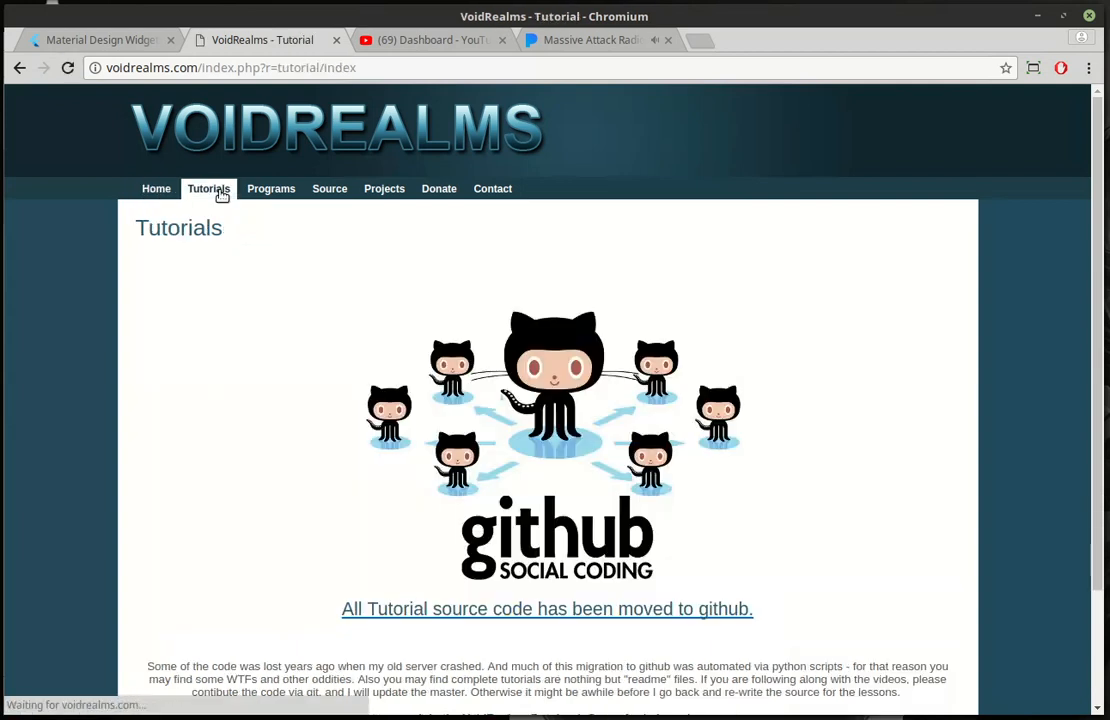
pyautogui.moveTo(490, 156)
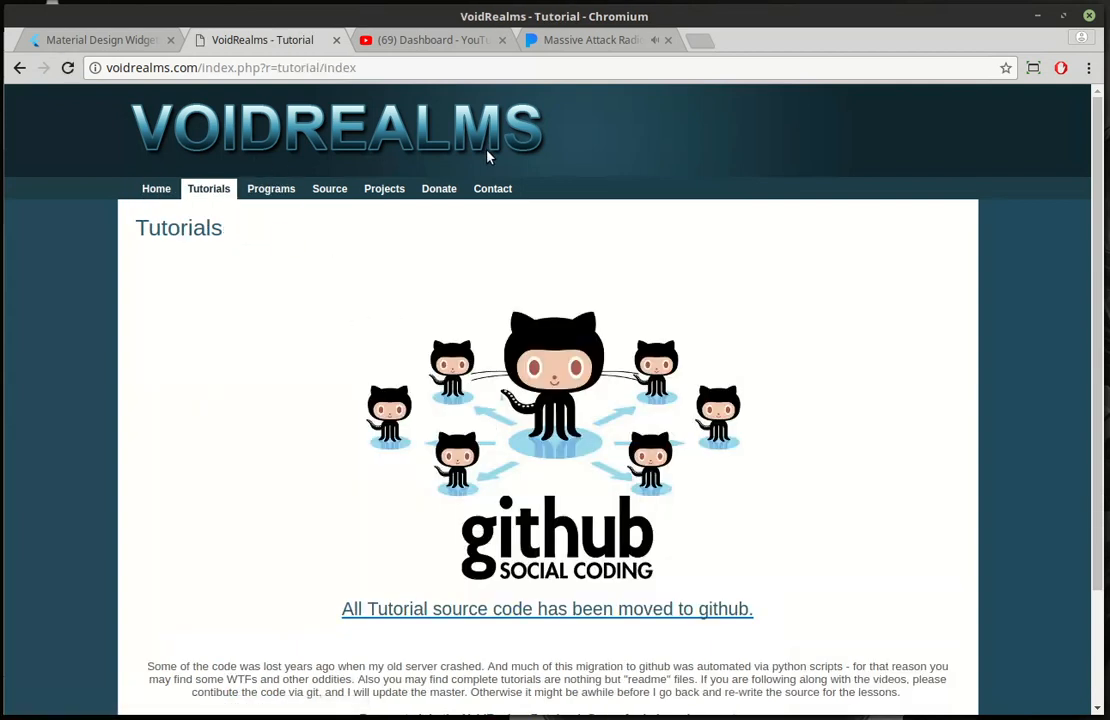
pyautogui.moveTo(522, 442)
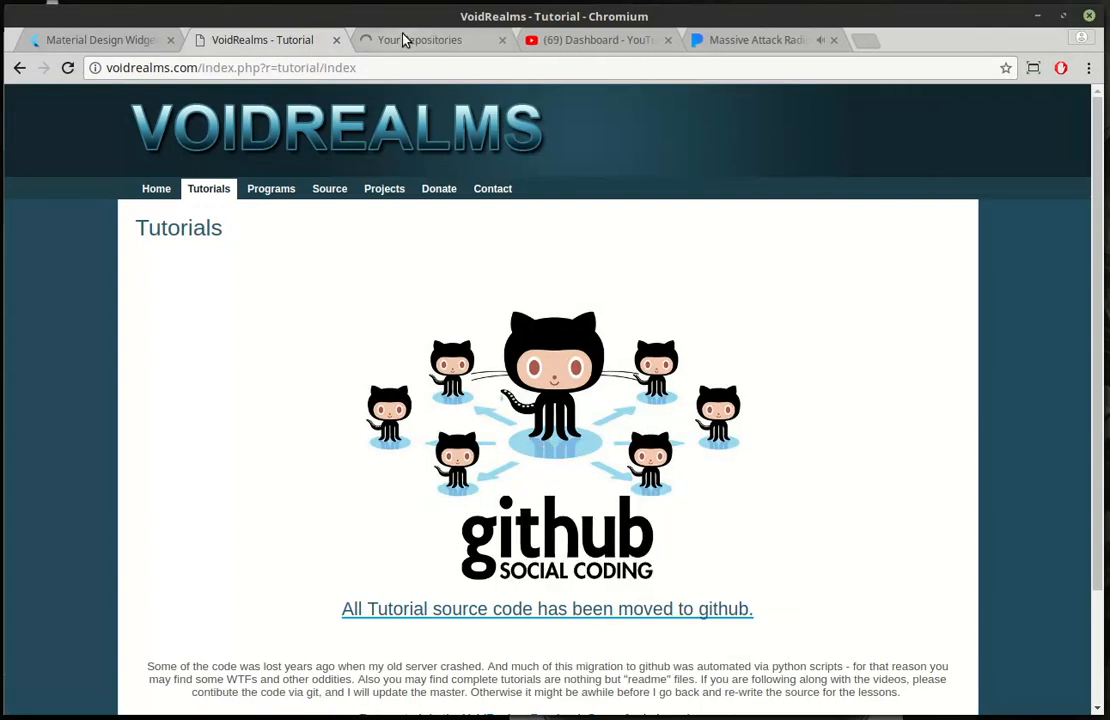
pyautogui.click(430, 40)
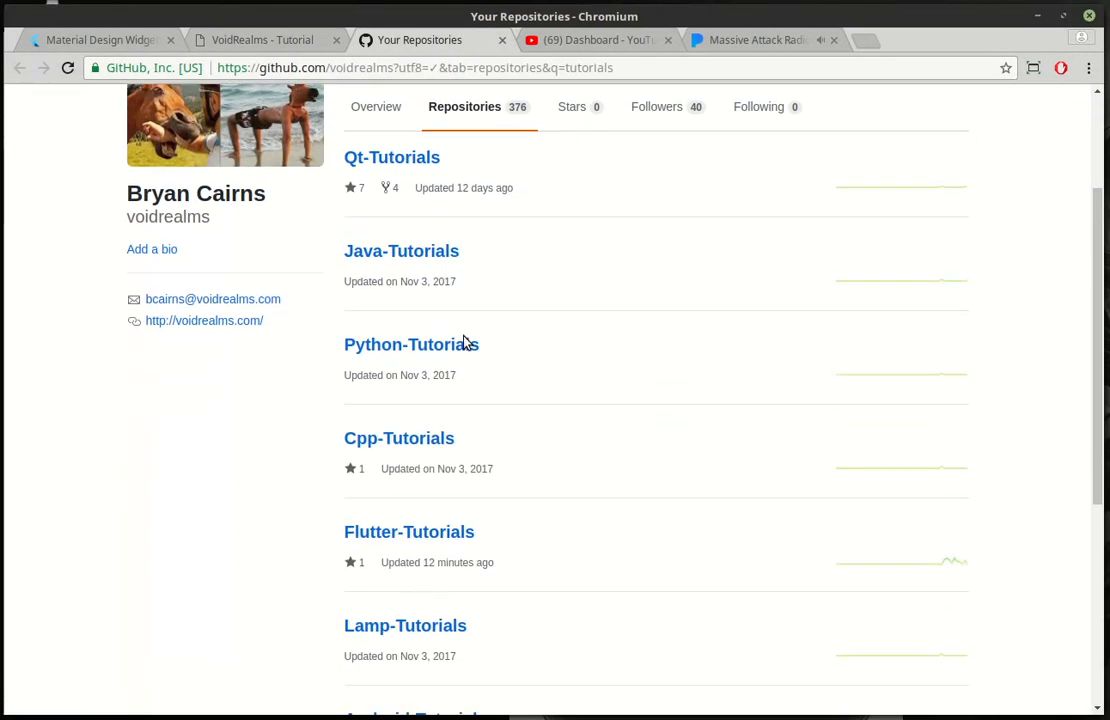
pyautogui.click(408, 532)
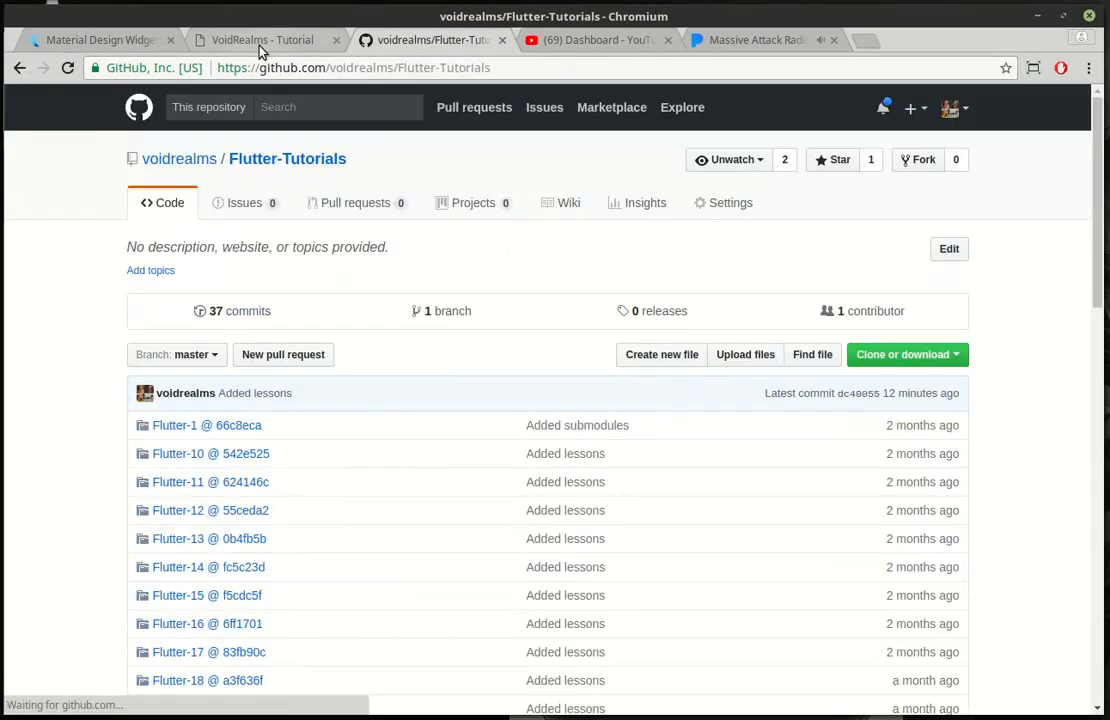
pyautogui.click(262, 40)
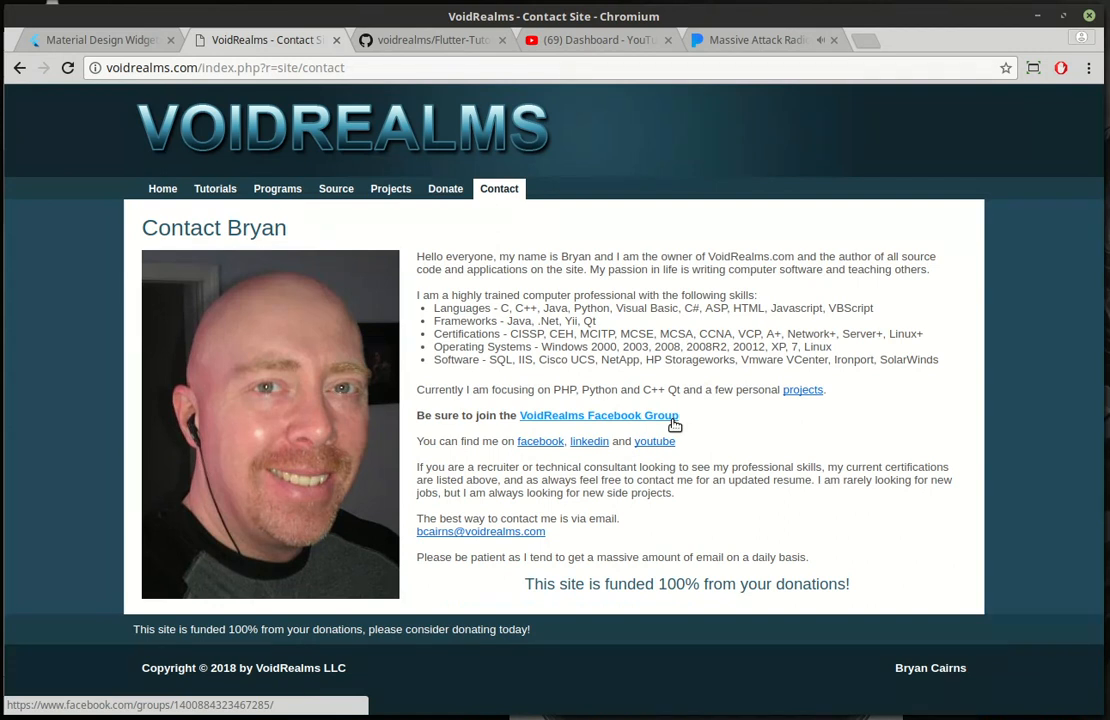
pyautogui.moveTo(656, 442)
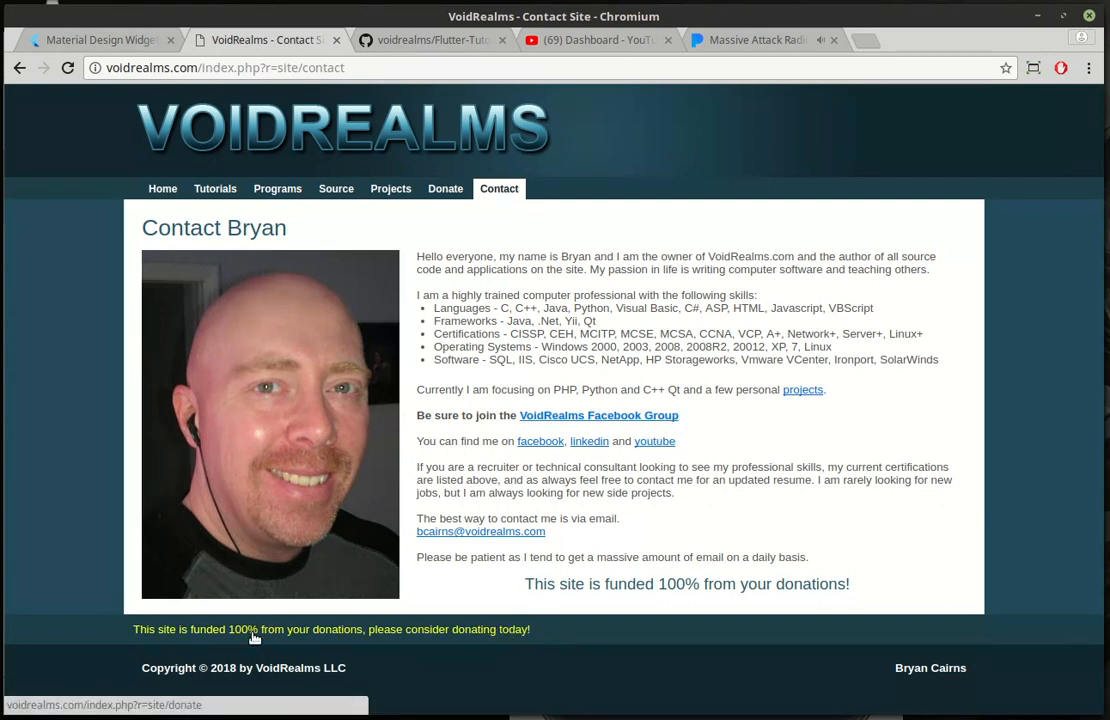
pyautogui.moveTo(348, 632)
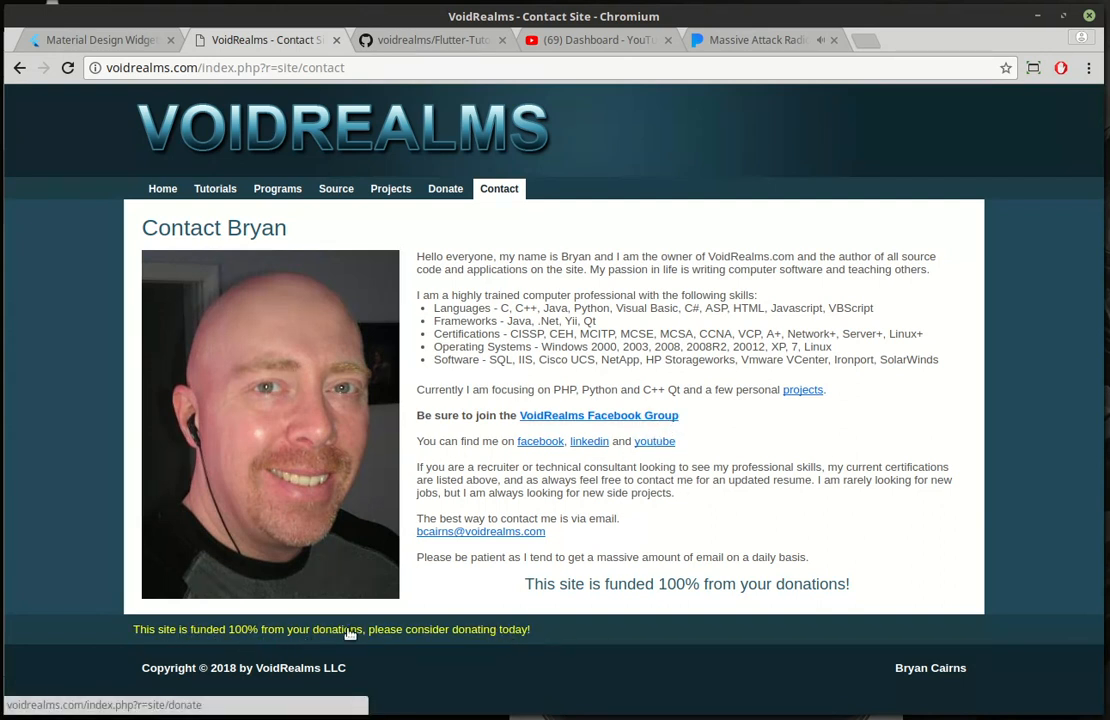
pyautogui.moveTo(414, 640)
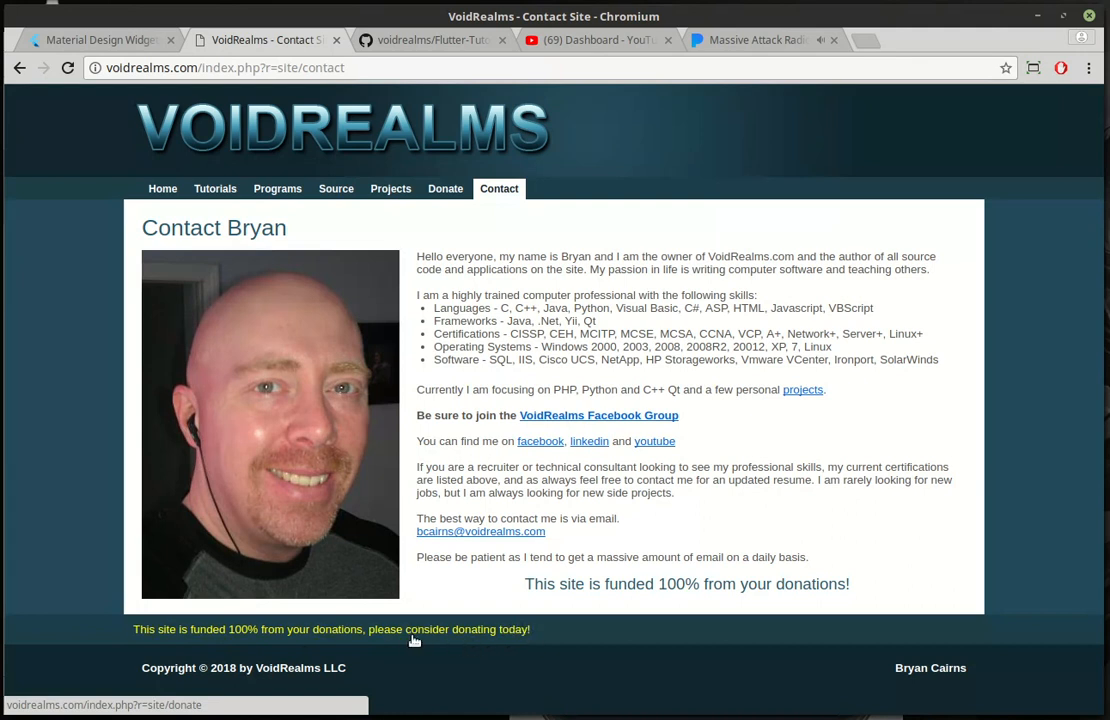
pyautogui.moveTo(350, 632)
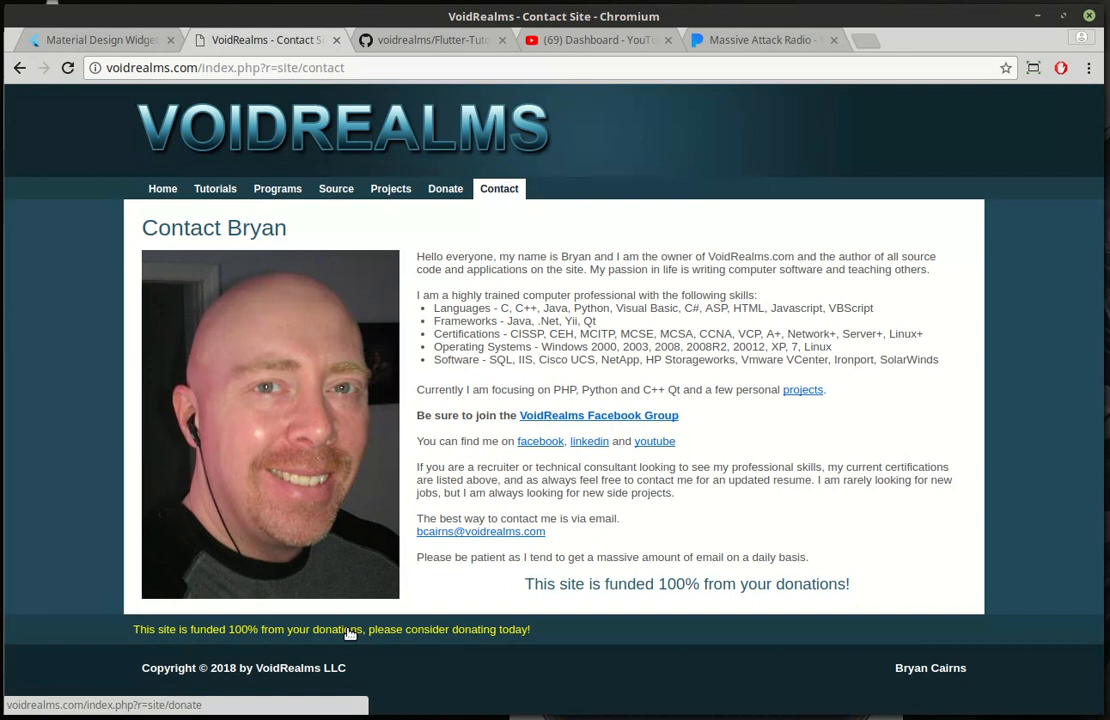
pyautogui.moveTo(548, 352)
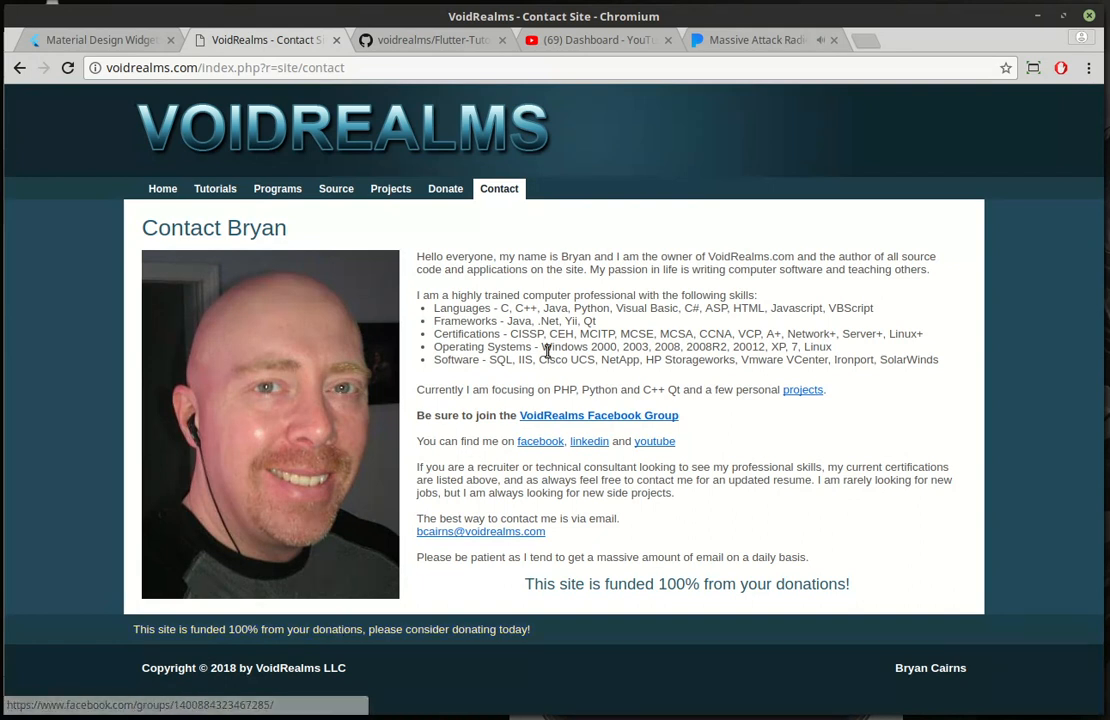